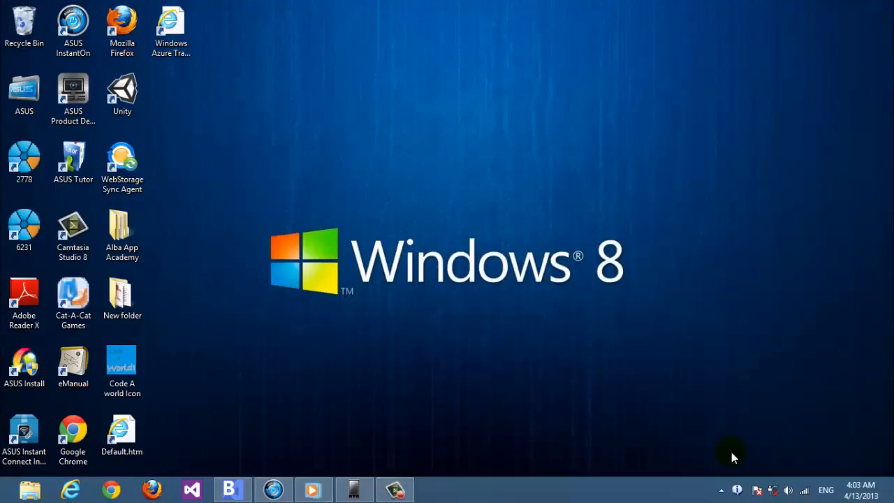
pyautogui.moveTo(771, 314)
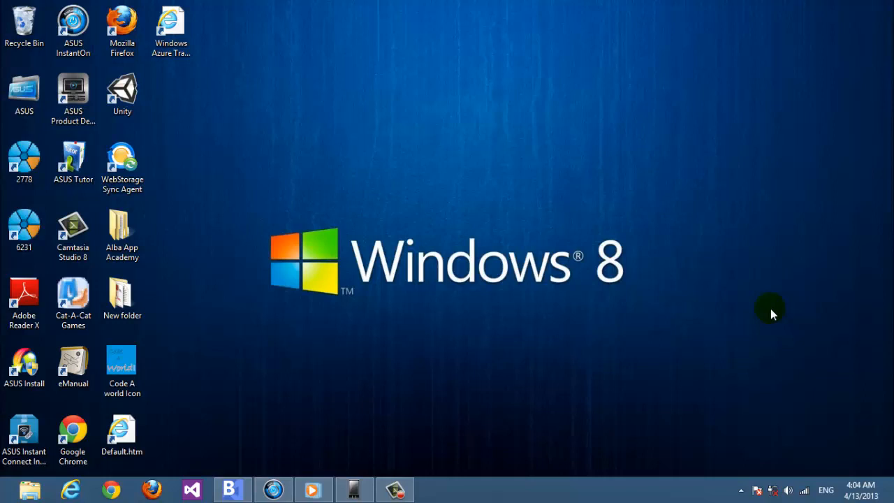
pyautogui.moveTo(231, 486)
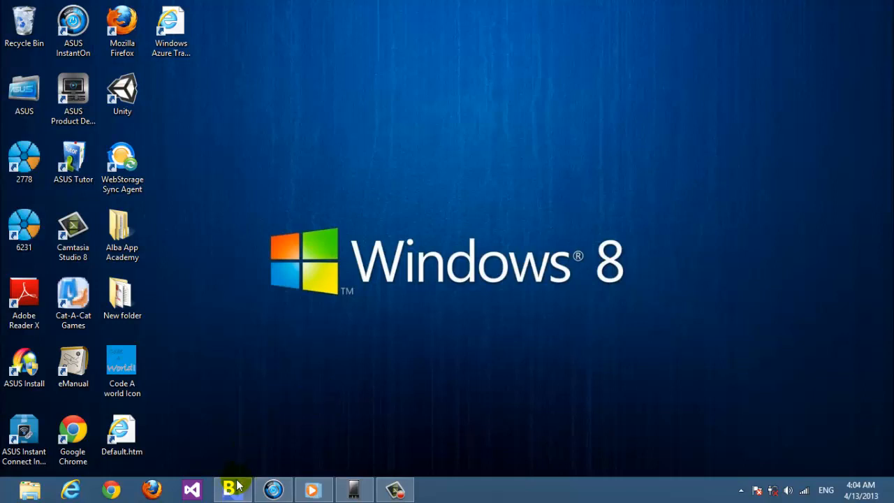
pyautogui.moveTo(232, 489)
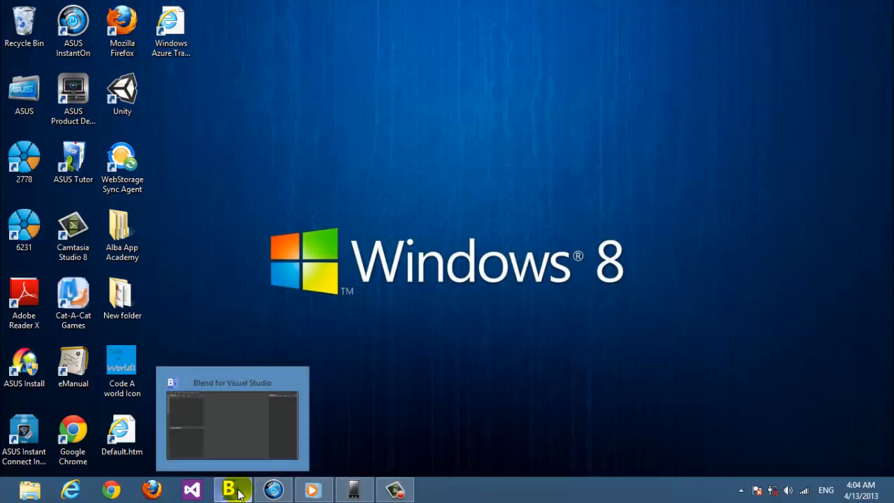
pyautogui.moveTo(272, 324)
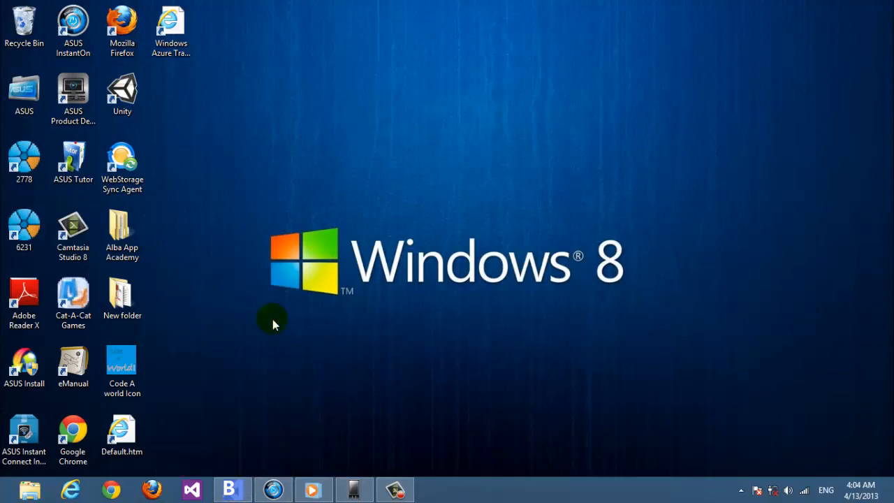
pyautogui.moveTo(265, 388)
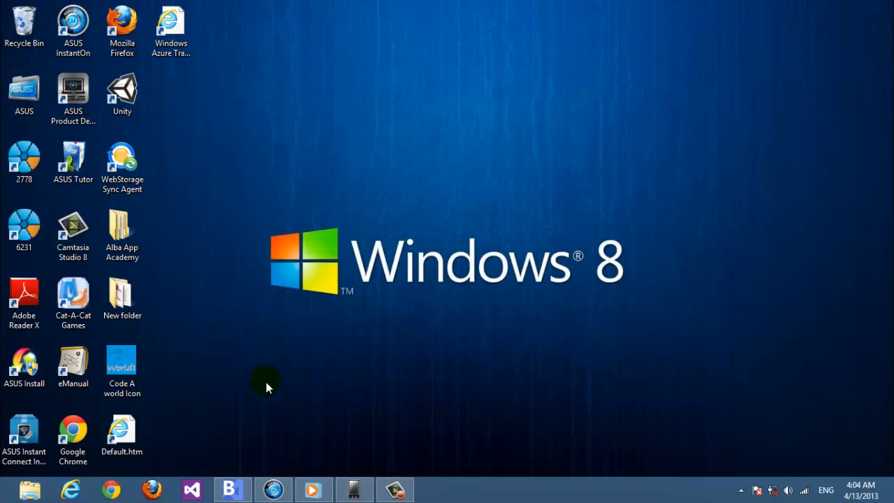
pyautogui.moveTo(240, 469)
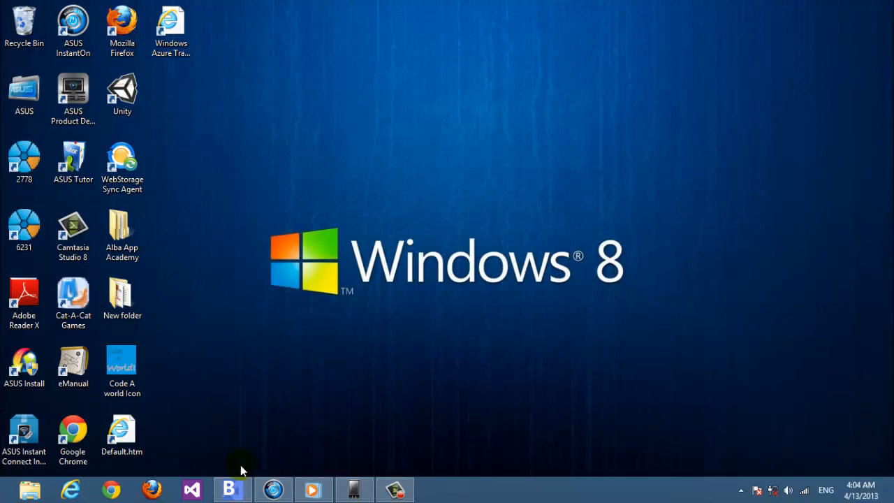
# Switch to the Blend window and start a new project from the File menu.
pyautogui.click(232, 489)
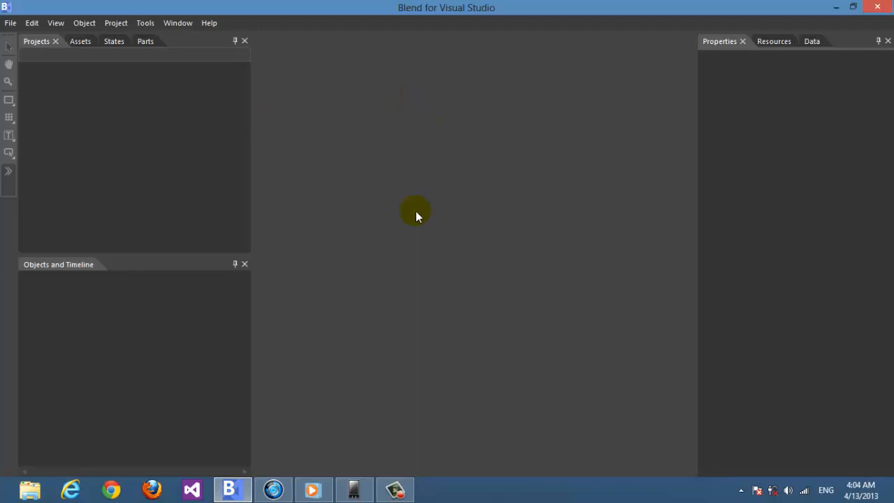
pyautogui.moveTo(363, 173)
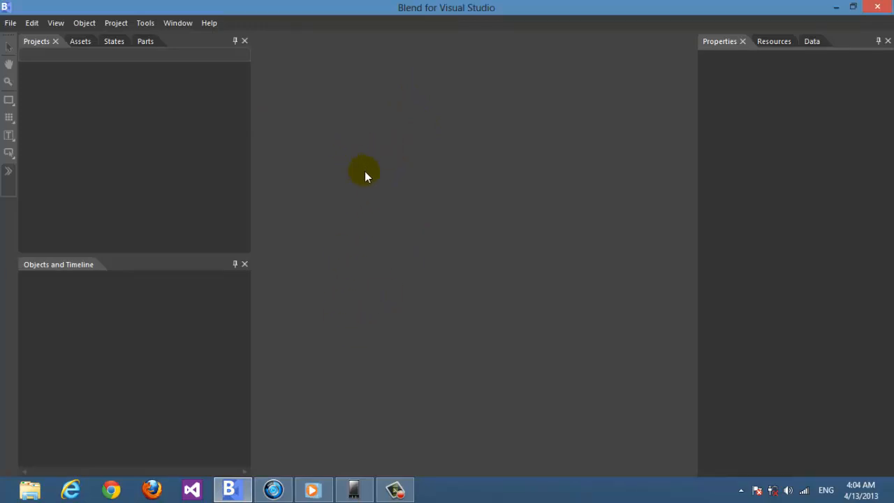
pyautogui.press('alt+tab')
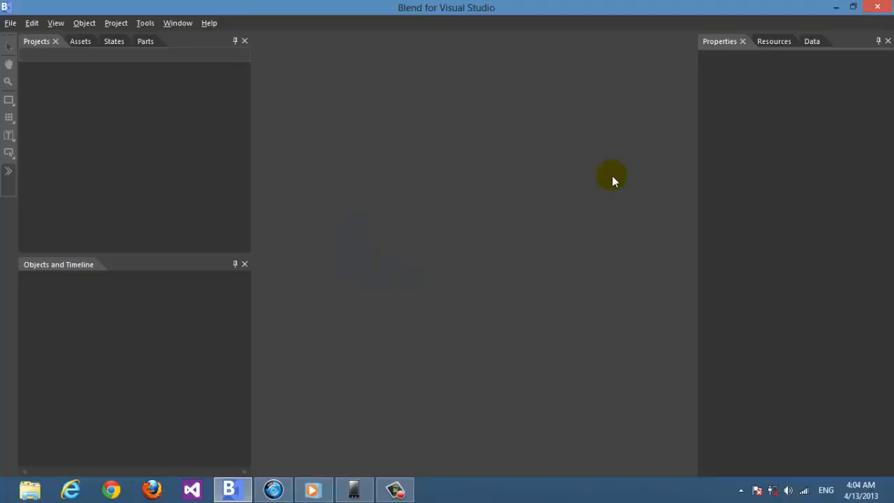
pyautogui.click(11, 22)
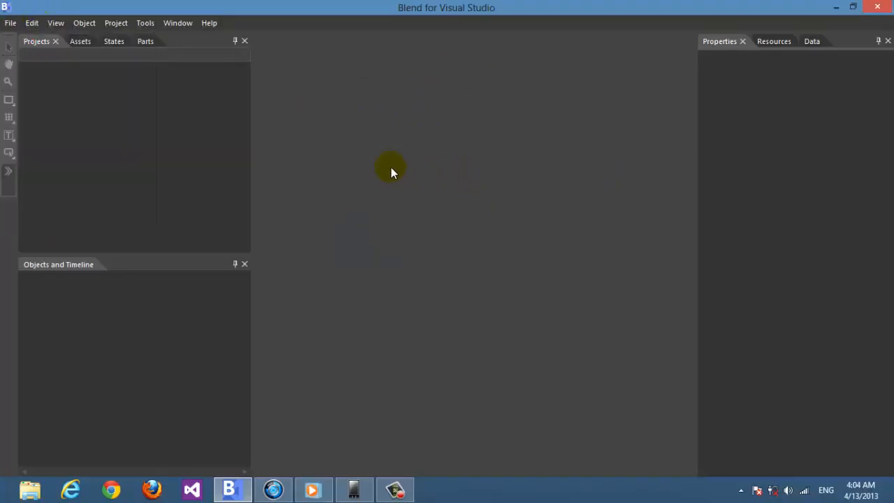
pyautogui.moveTo(342, 266)
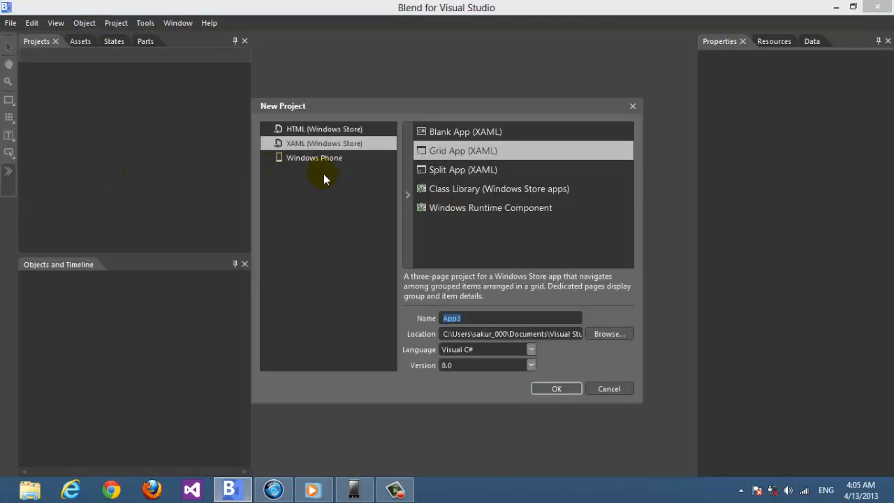
# Create a Windows Phone App project named Databidning_Sample_Part1.
pyautogui.click(313, 157)
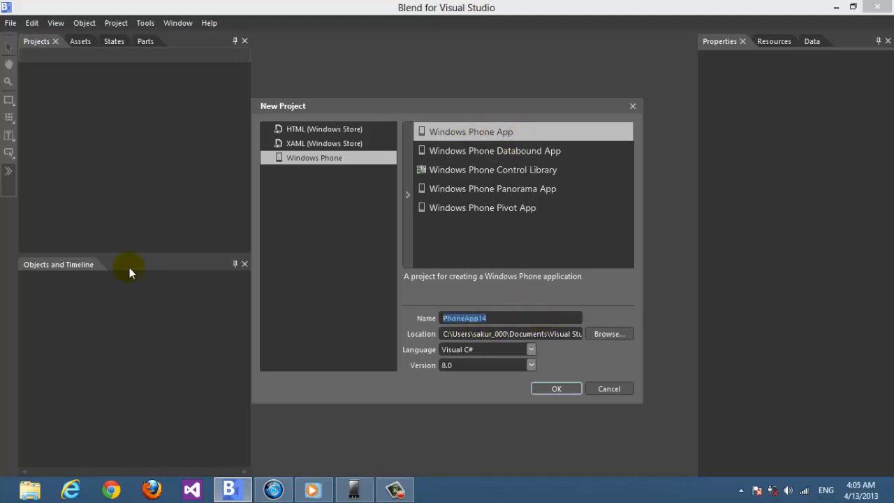
pyautogui.write('Databidning_Sample')
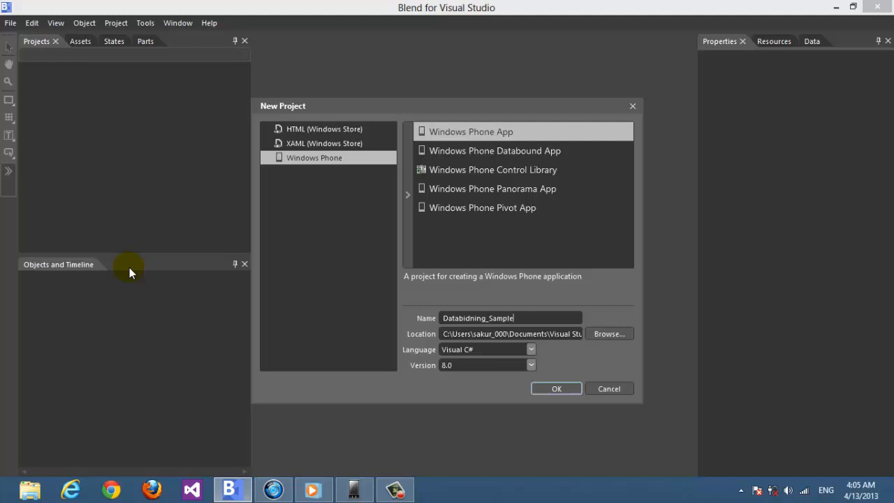
pyautogui.moveTo(496, 291)
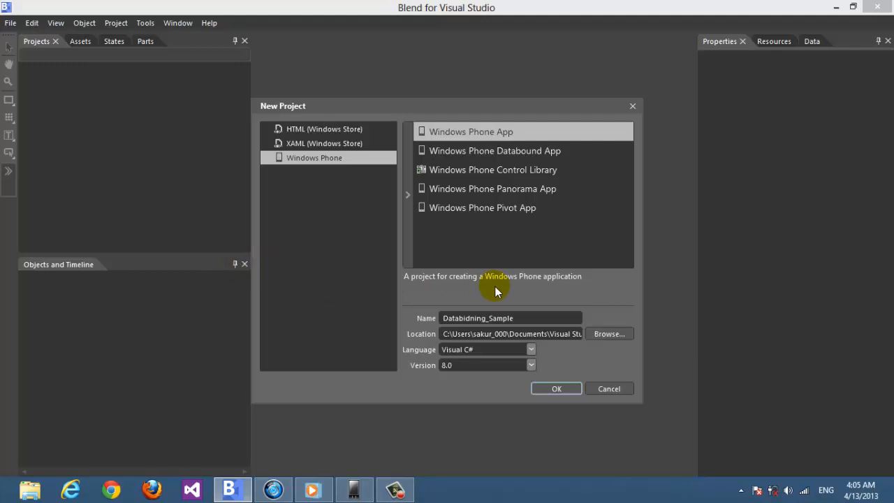
pyautogui.write('_Part1')
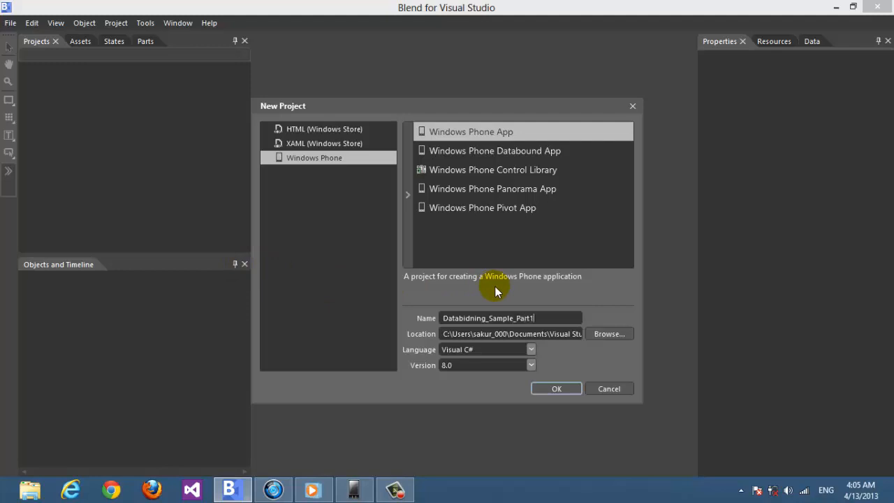
pyautogui.click(556, 389)
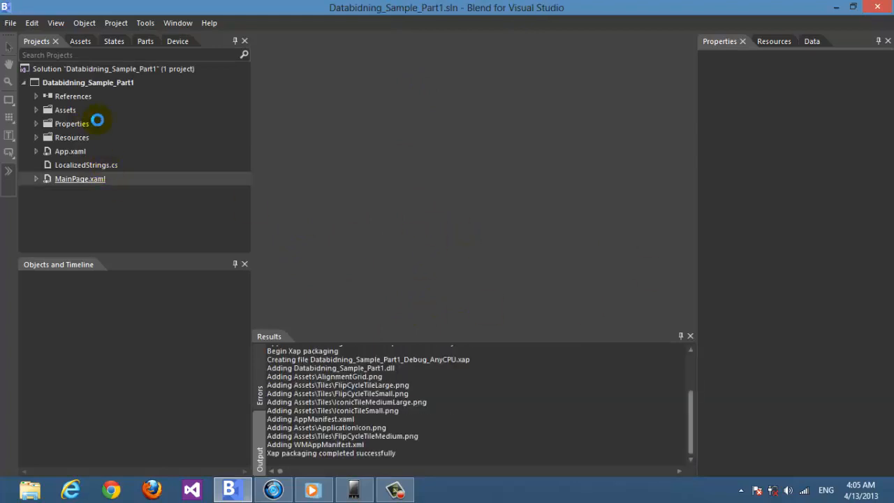
pyautogui.moveTo(525, 139)
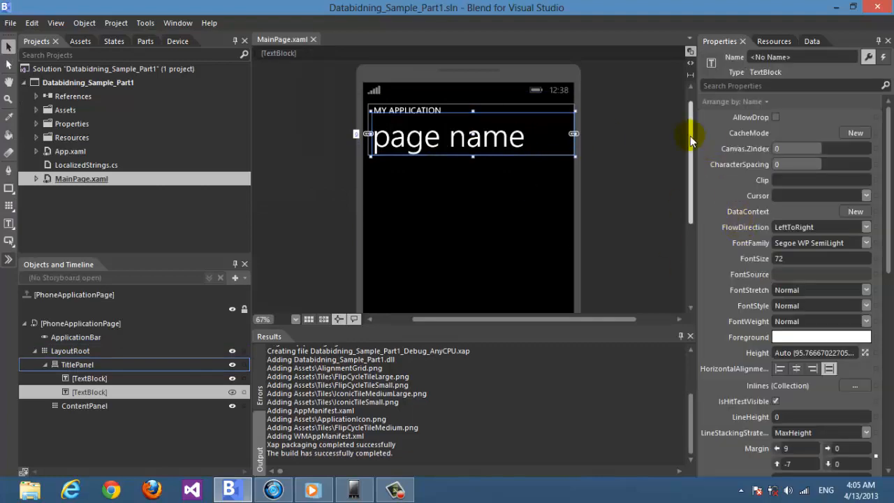
# Set the page title TextBlock's Text to 'Databinding Part 1' and FontSize to 50.
pyautogui.scroll(-3)
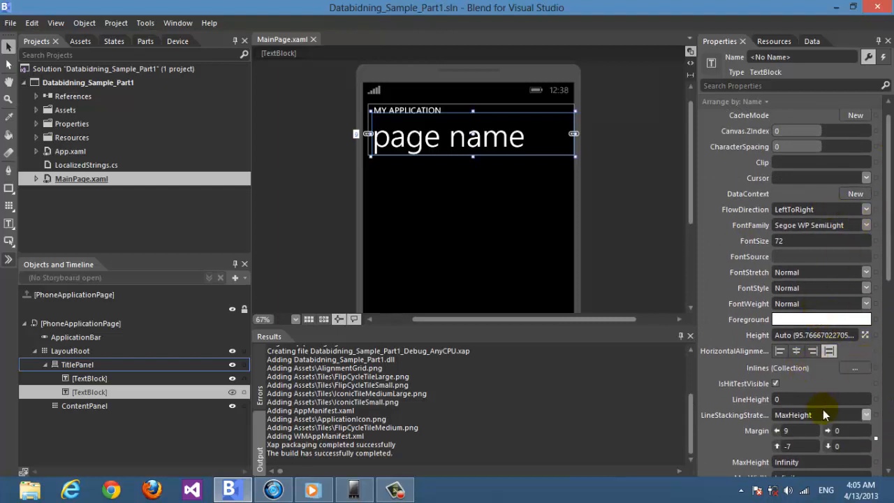
pyautogui.scroll(-3)
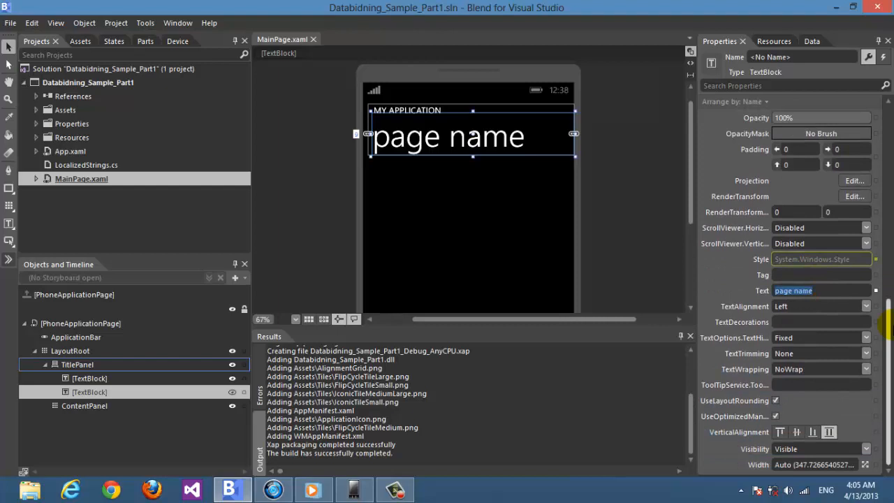
pyautogui.write('Databinding Part')
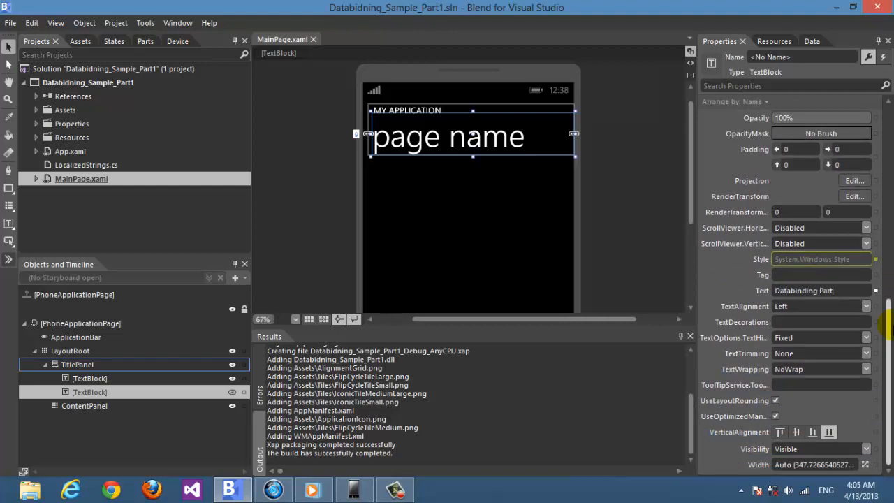
pyautogui.write('Databinding Part 1')
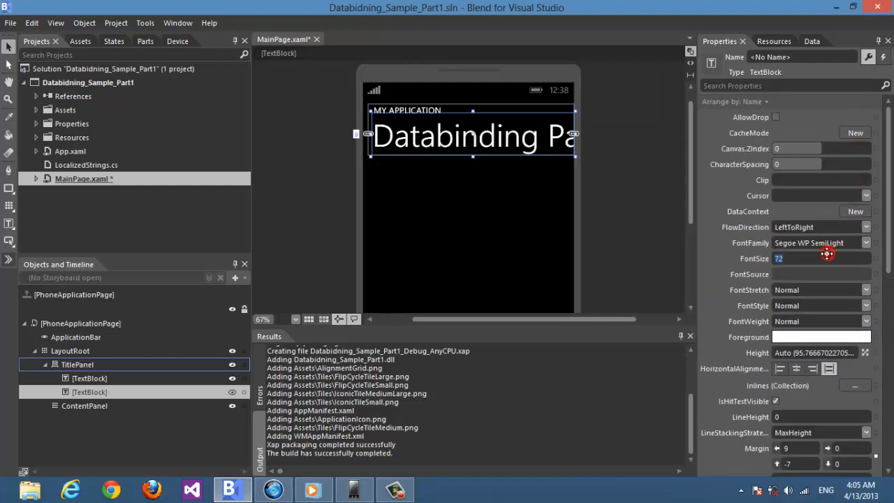
pyautogui.write('50')
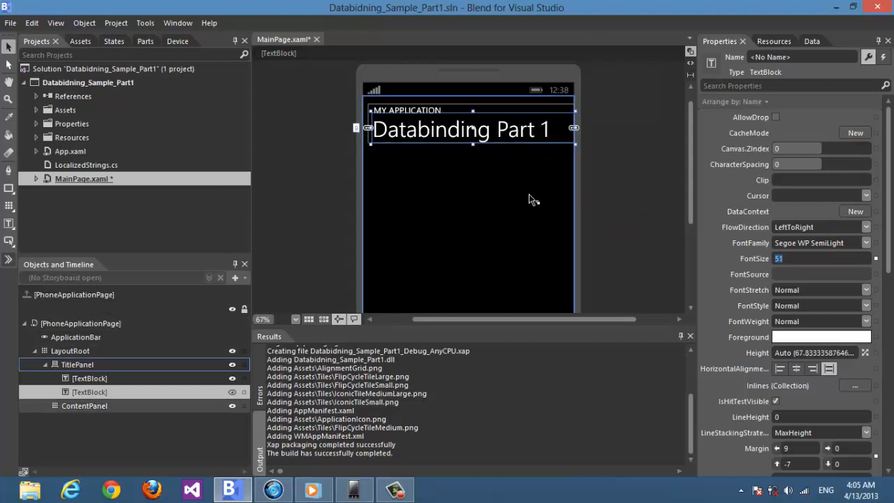
pyautogui.click(84, 405)
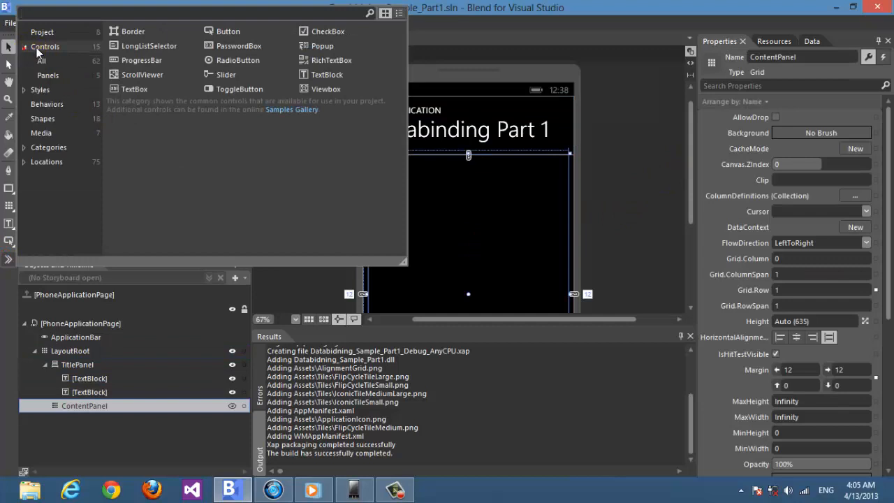
# Place a TextBox from Assets into the ContentPanel and enlarge it.
pyautogui.click(134, 89)
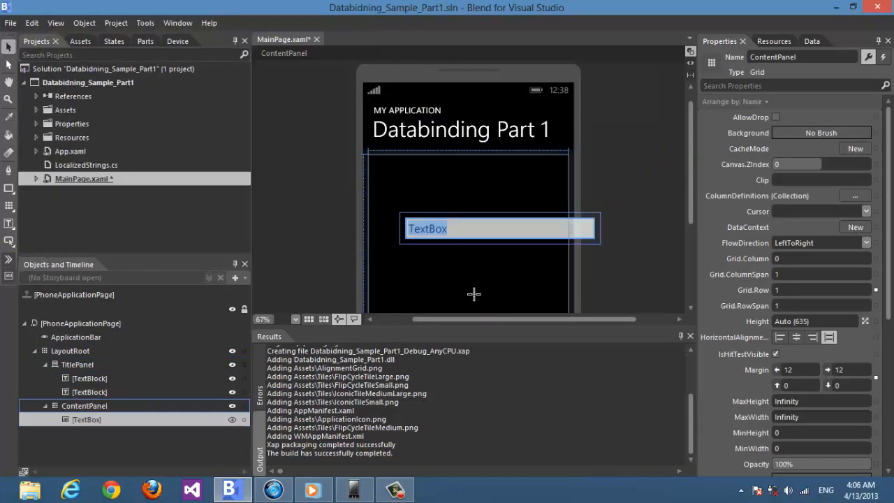
pyautogui.click(500, 229)
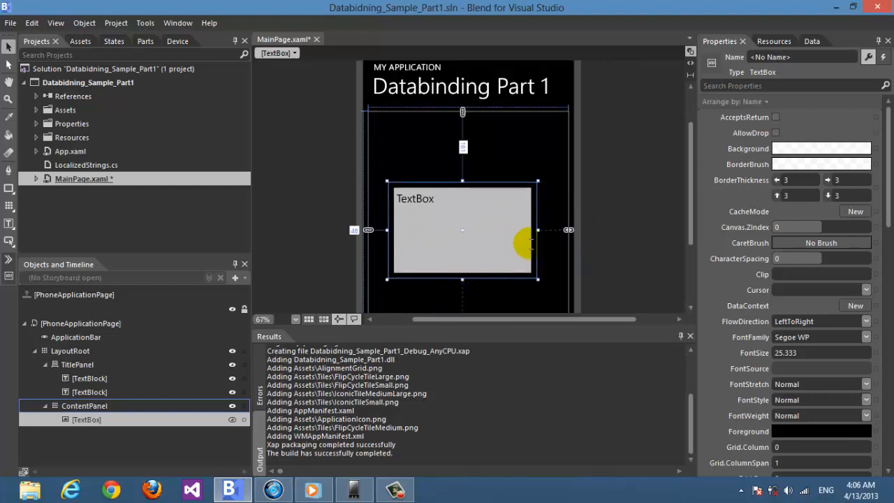
pyautogui.moveTo(676, 143)
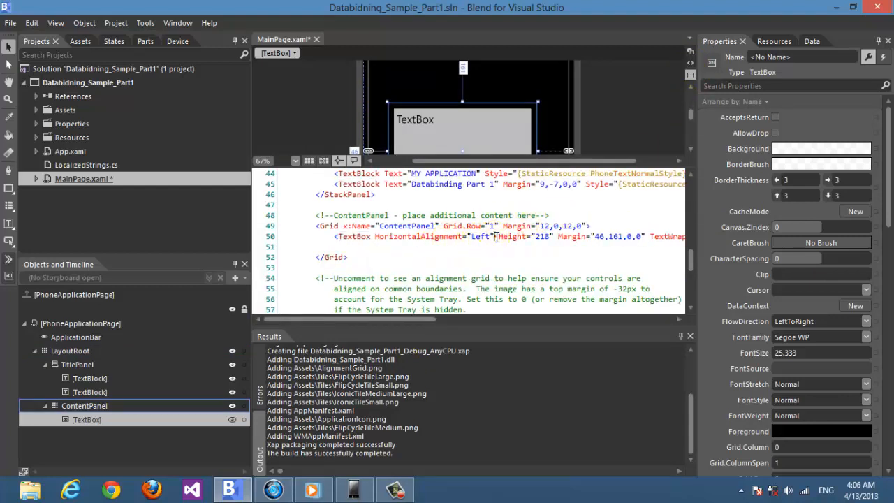
# Add IsReadOnly="True" to the TextBox element in the XAML.
pyautogui.write('isr')
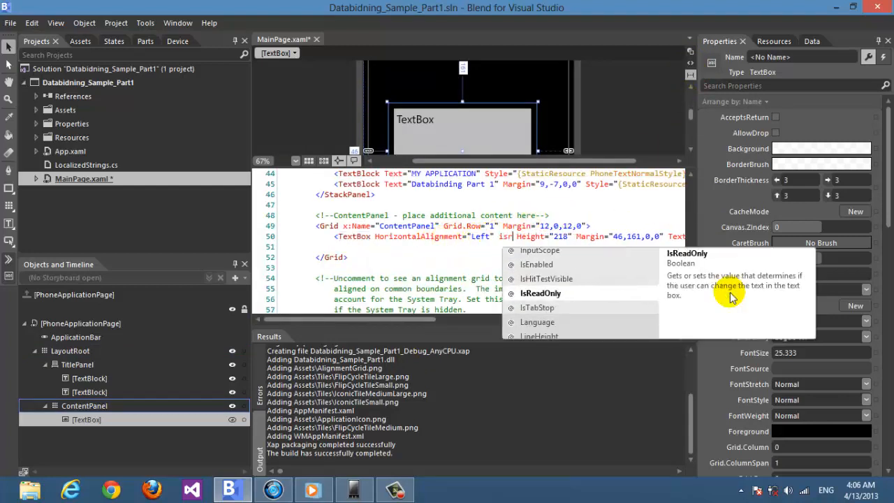
pyautogui.click(540, 293)
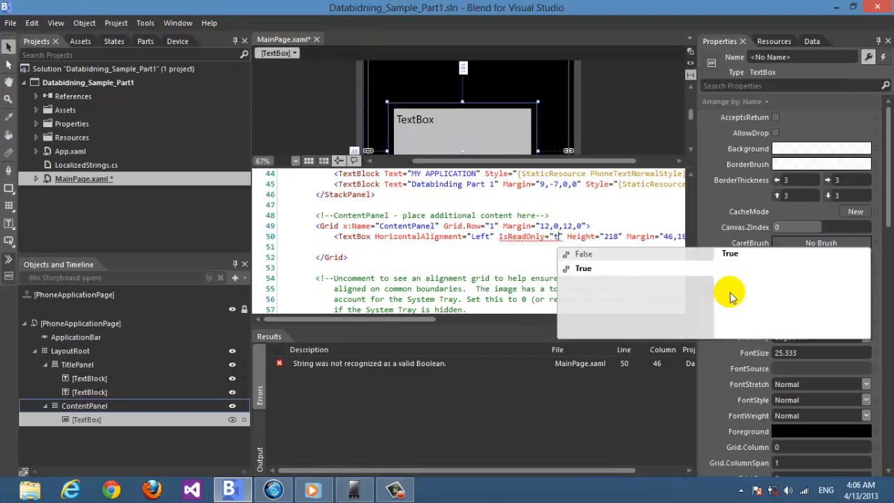
pyautogui.click(584, 268)
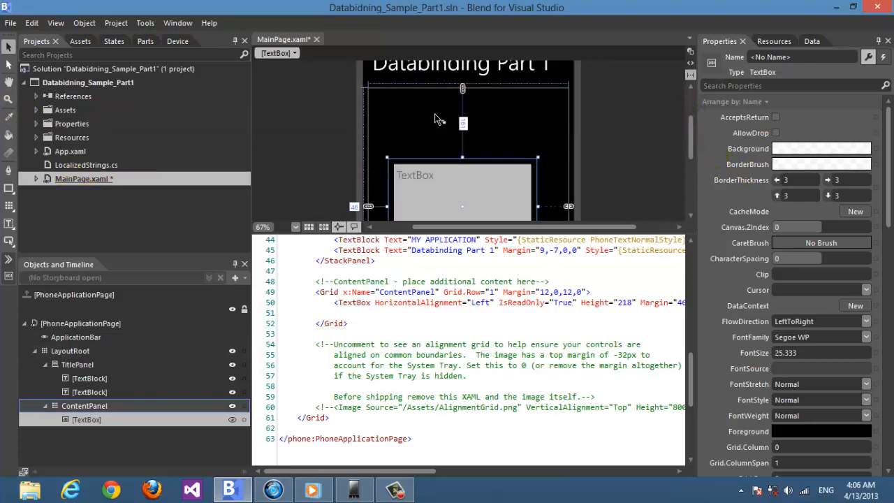
# Open the project in Visual Studio and expand MainPage.xaml to show MainPage.xaml.cs.
pyautogui.rightClick(87, 81)
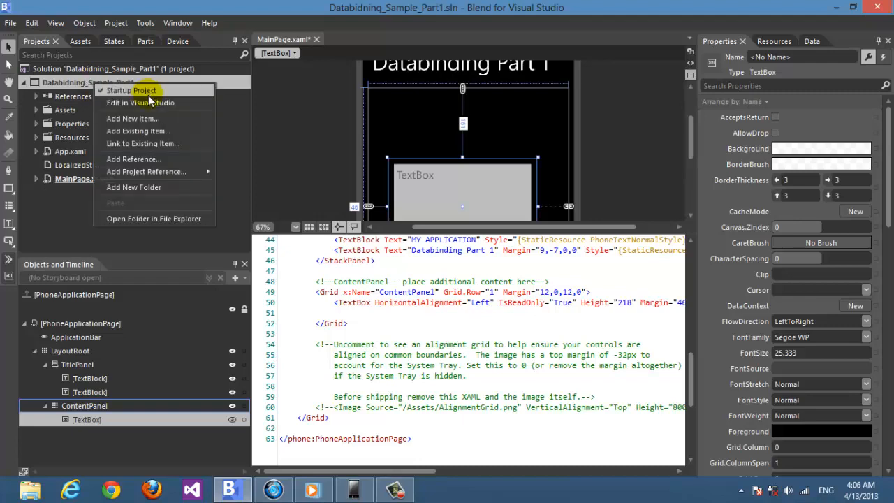
pyautogui.click(140, 103)
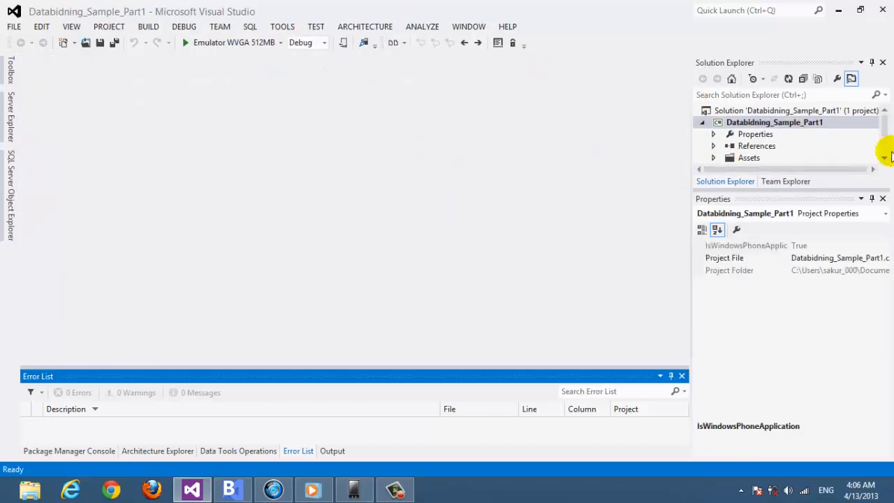
pyautogui.scroll(-3)
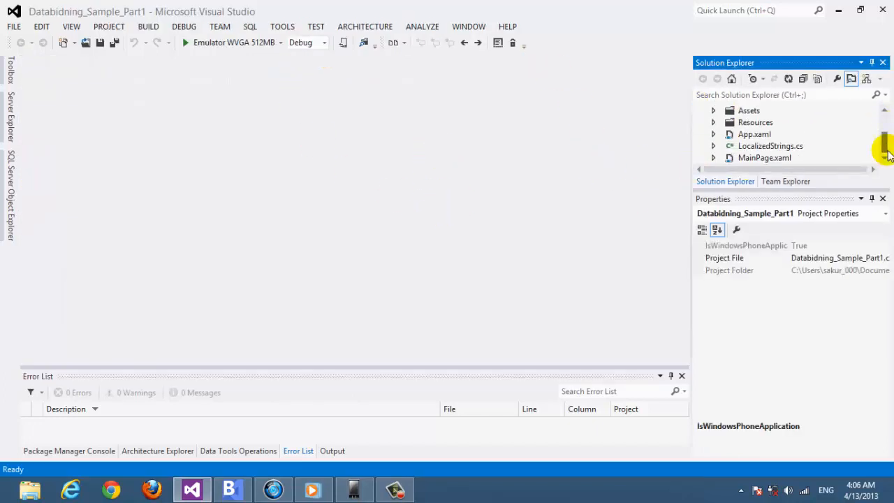
pyautogui.click(782, 156)
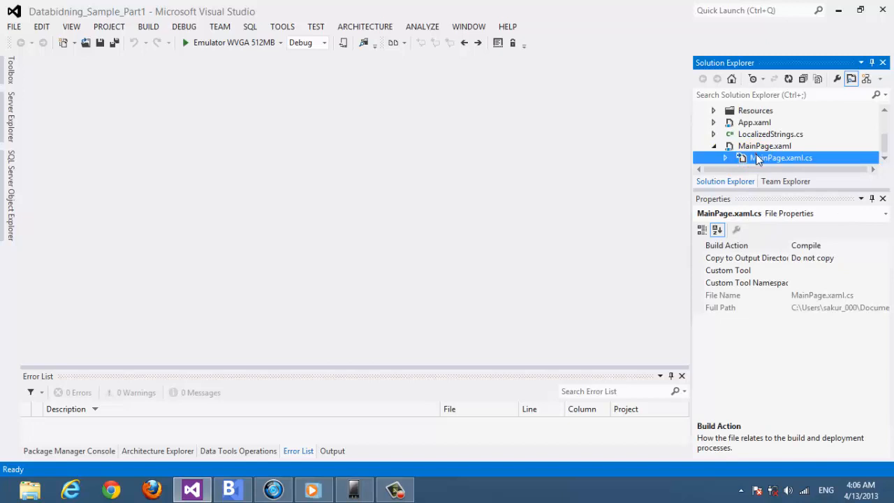
# Declare a public class Personal_info with its opening brace in MainPage.xaml.cs.
pyautogui.doubleClick(780, 156)
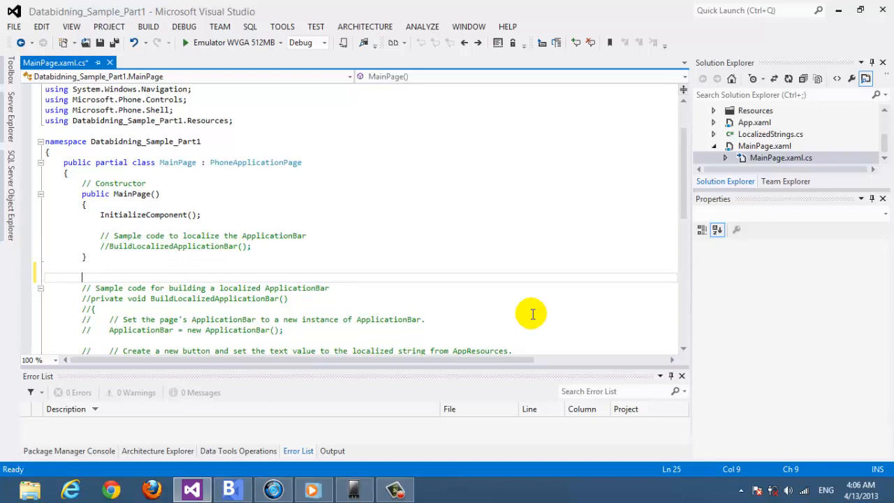
pyautogui.write('class')
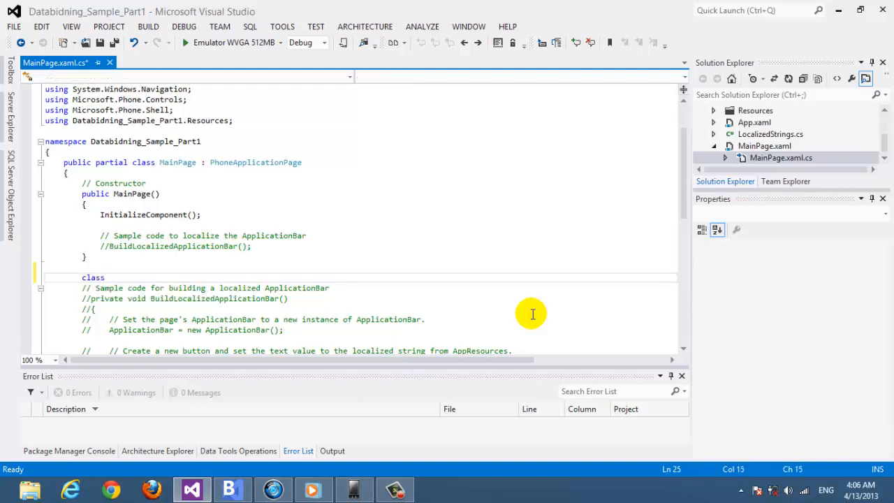
pyautogui.press('Backspace')
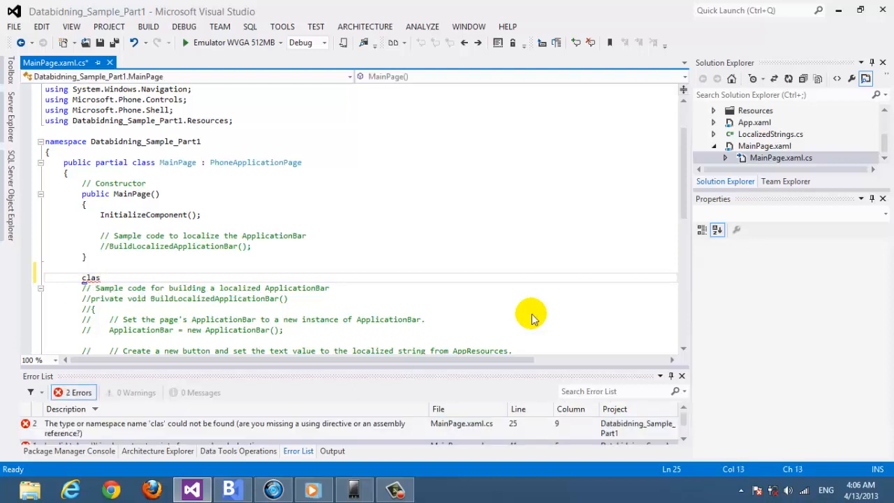
pyautogui.press('BackSpace')
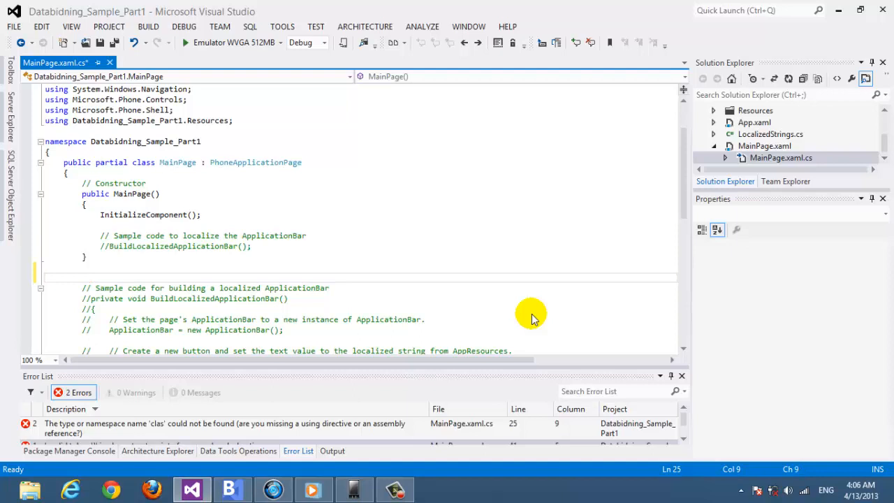
pyautogui.write('public class')
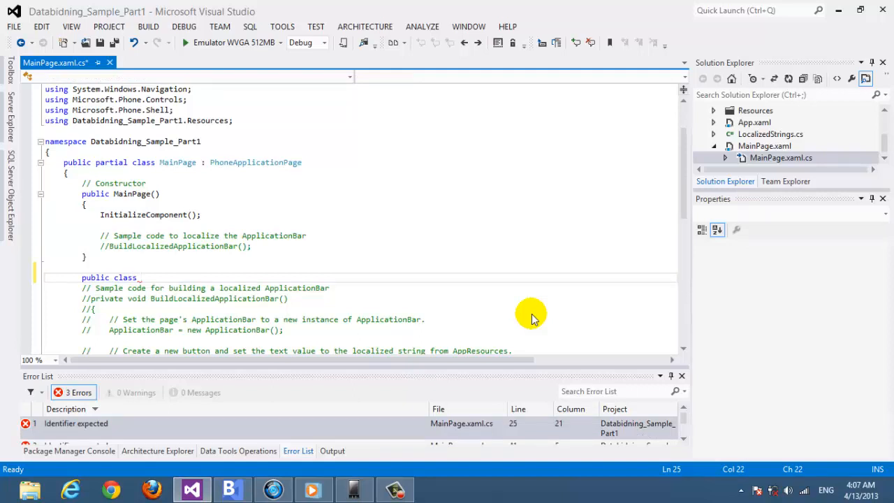
pyautogui.write('Personal')
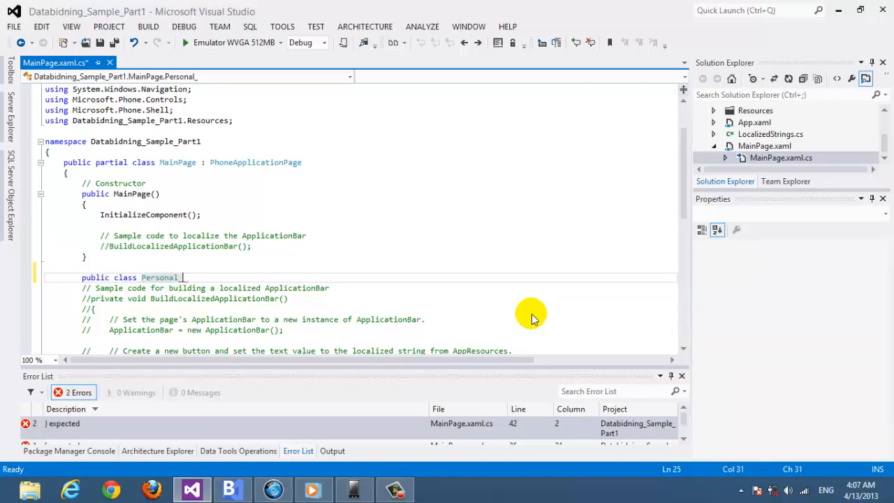
pyautogui.write('De')
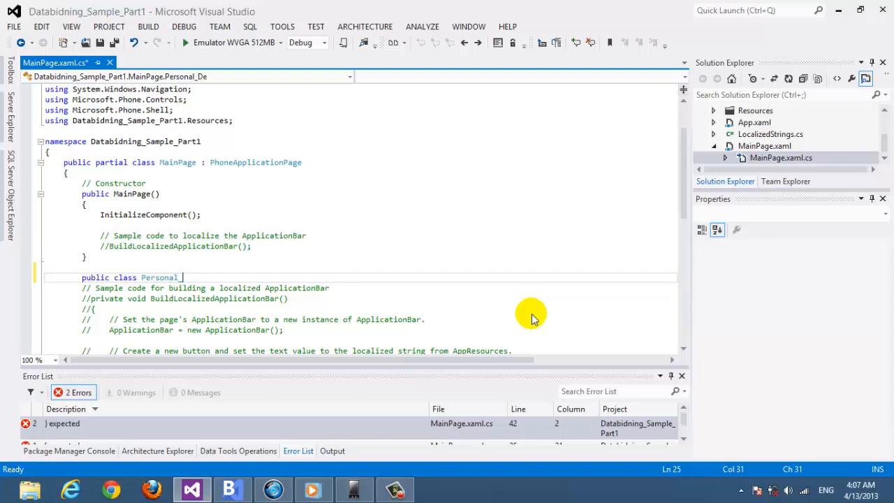
pyautogui.write('_info')
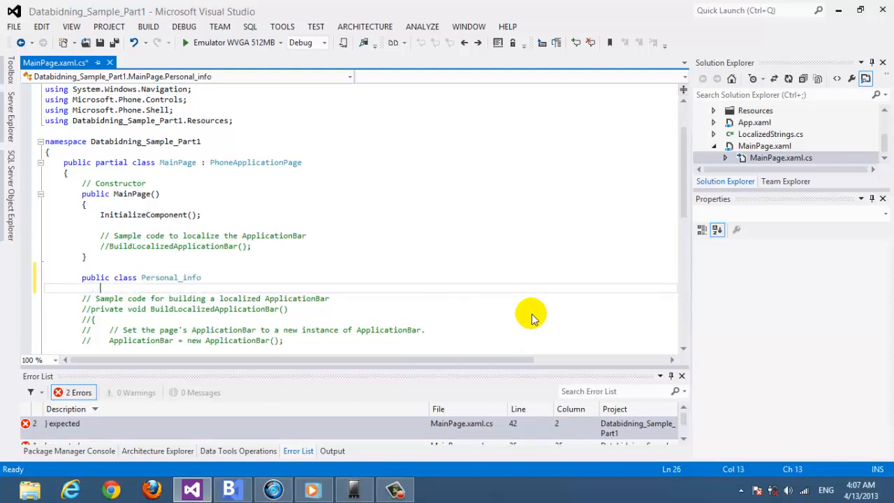
pyautogui.write('{')
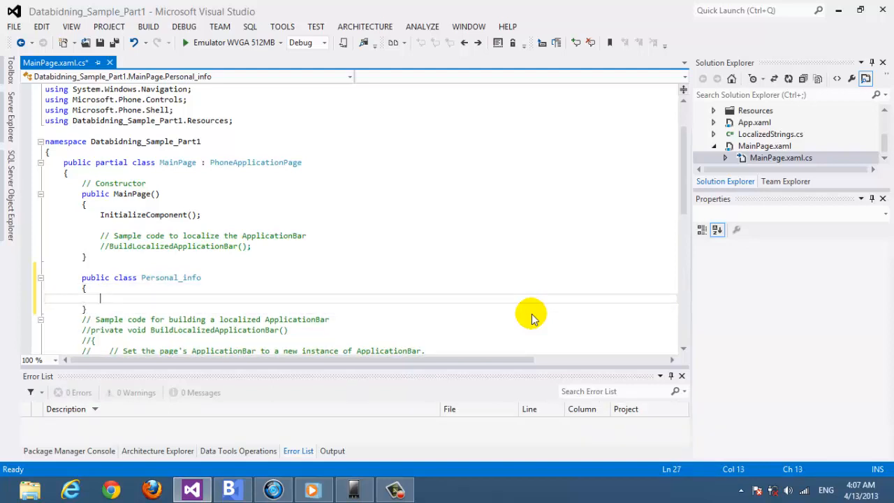
# Write the public Personal_info constructor taking int id, String username and int age.
pyautogui.write('Personal_info')
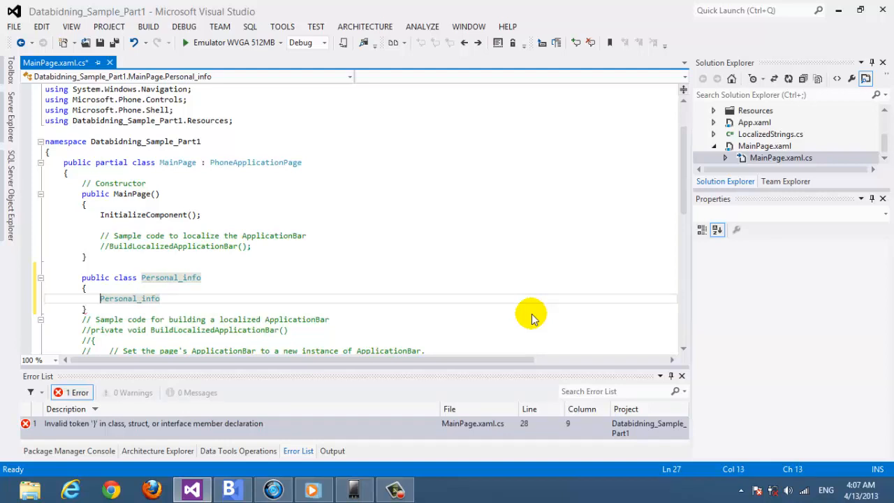
pyautogui.write('public')
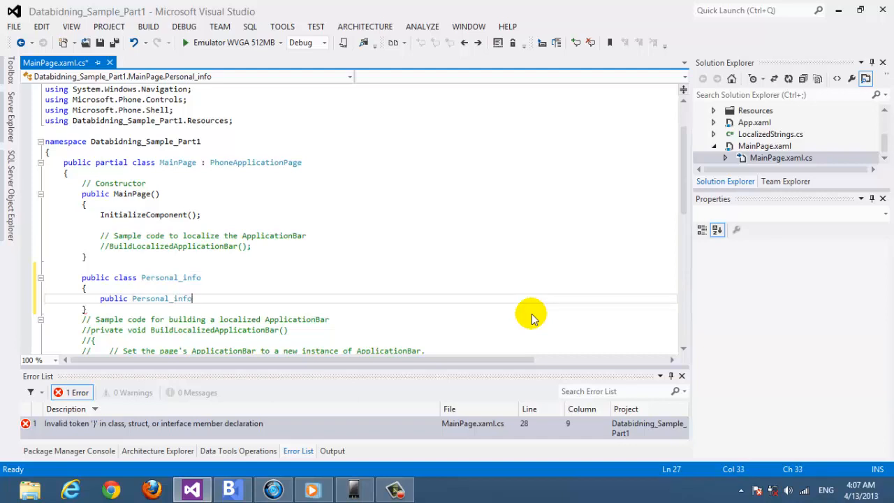
pyautogui.write('()')
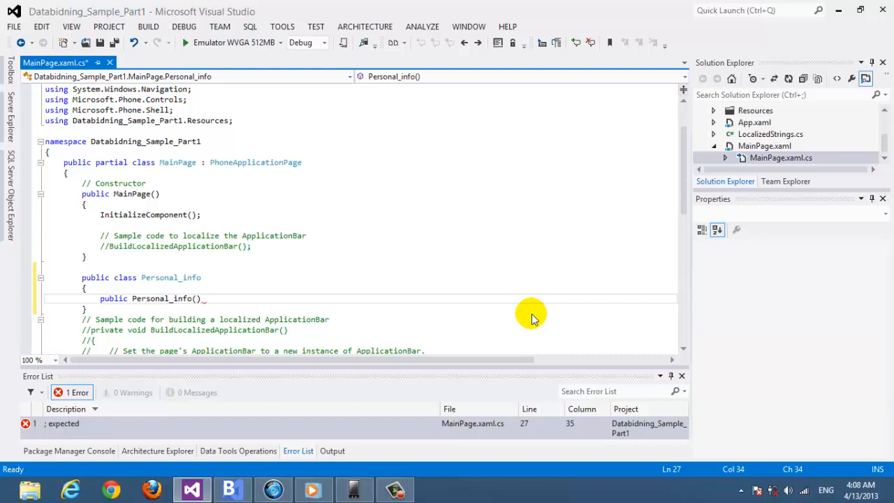
pyautogui.write('int')
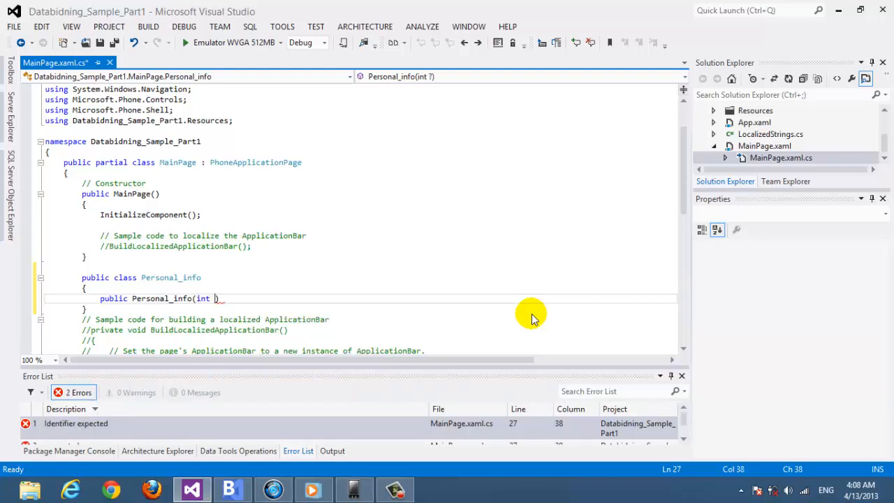
pyautogui.write('id,')
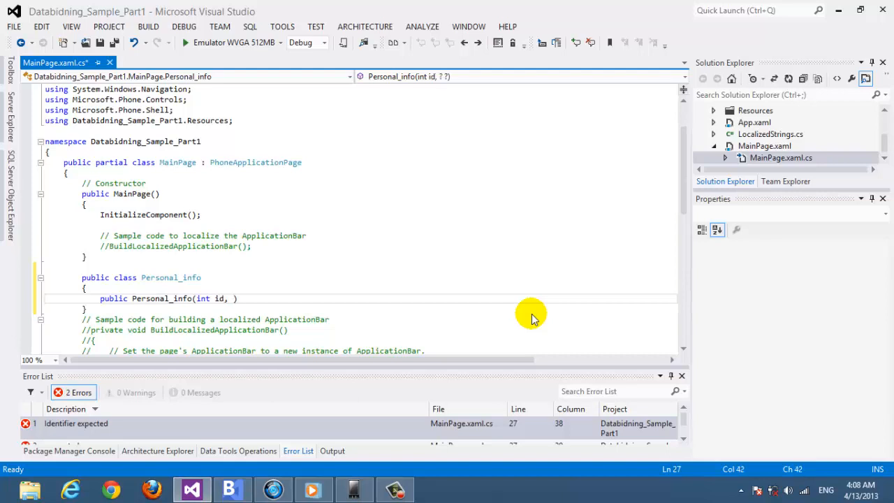
pyautogui.write('String')
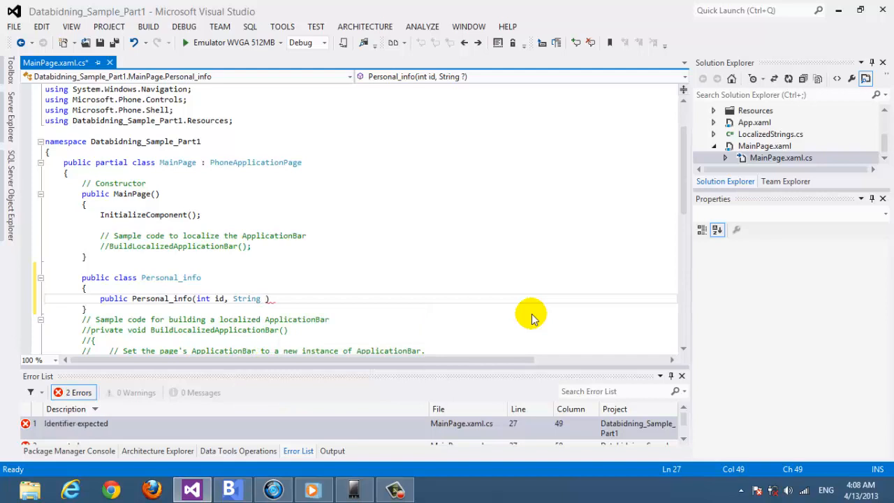
pyautogui.press('Backspace')
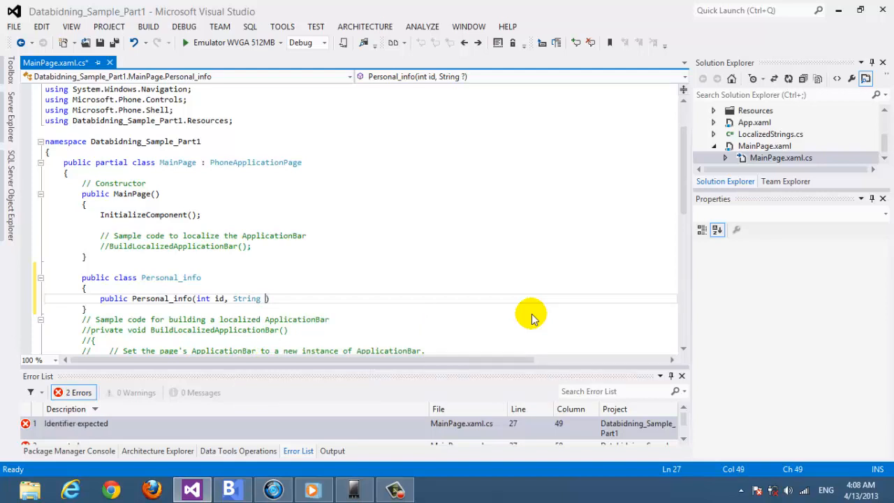
pyautogui.write('username')
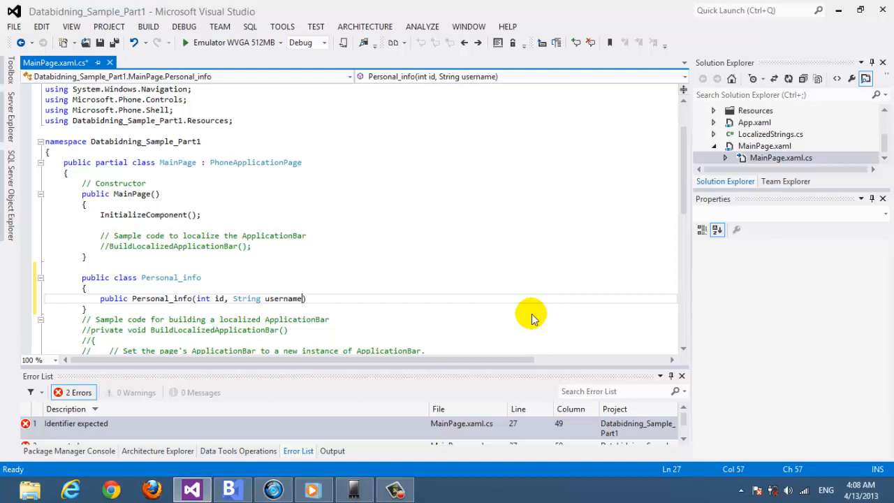
pyautogui.write(',')
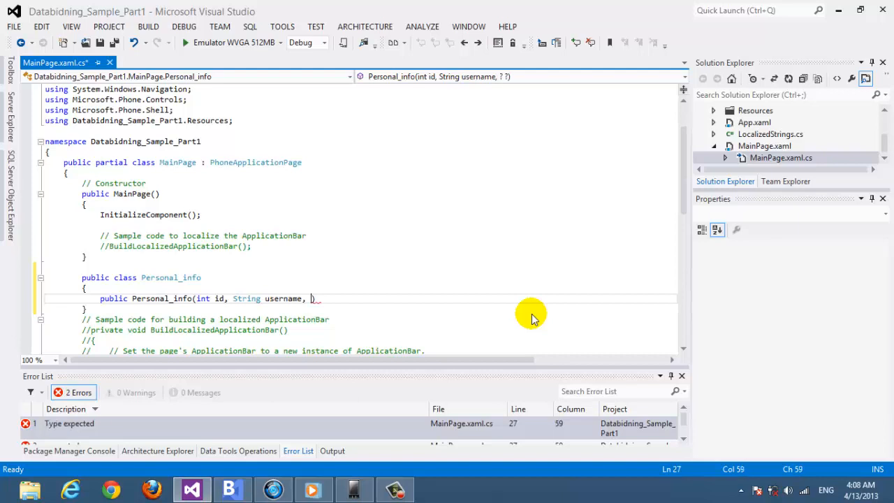
pyautogui.write('i')
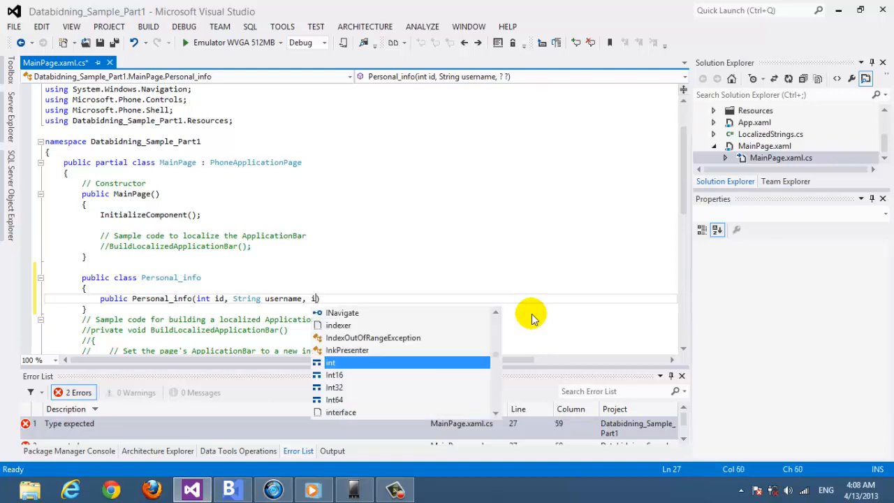
pyautogui.write('int a')
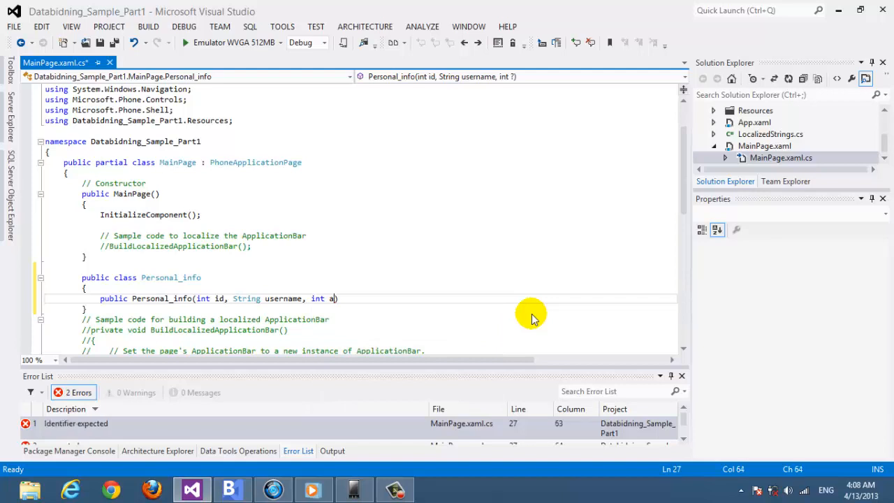
pyautogui.write('ge)')
pyautogui.write('{')
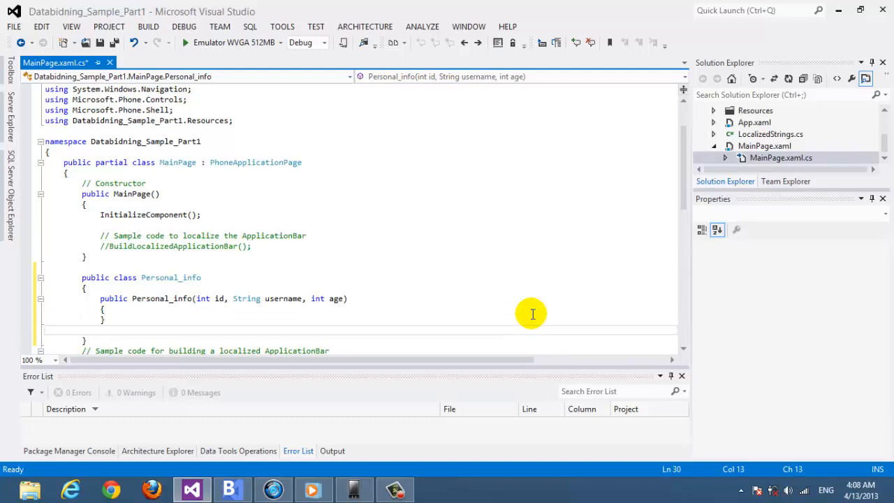
# Add the auto-property 'public int ID { get; set; }' to Personal_info.
pyautogui.write('public')
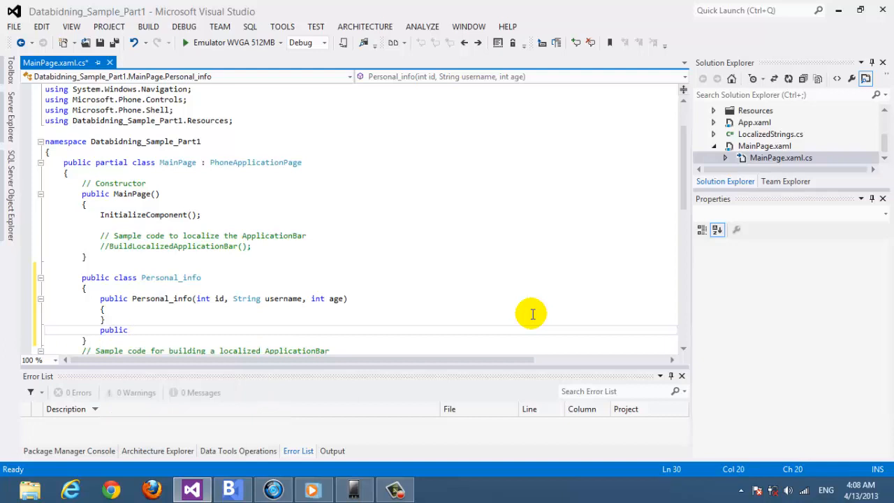
pyautogui.write('int')
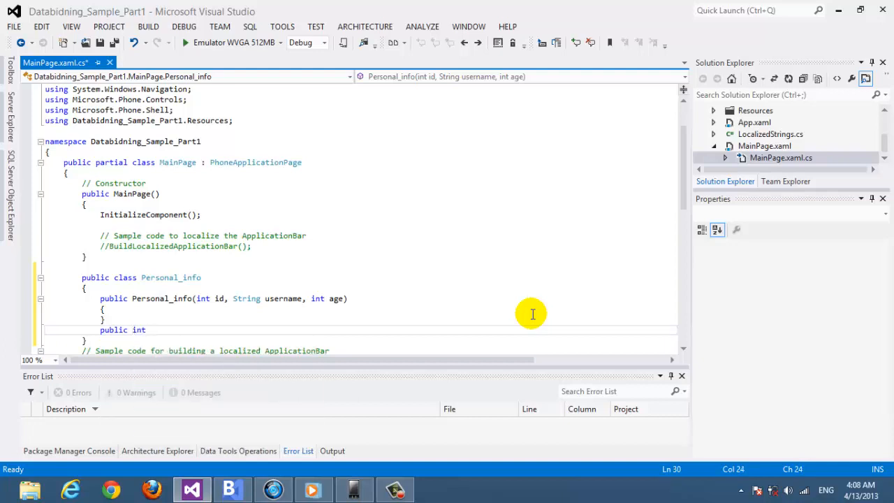
pyautogui.write('ID')
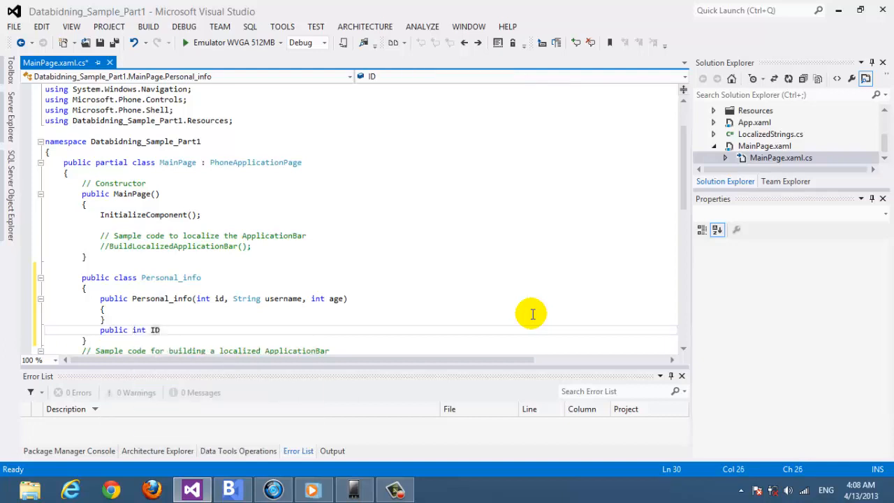
pyautogui.write('{get')
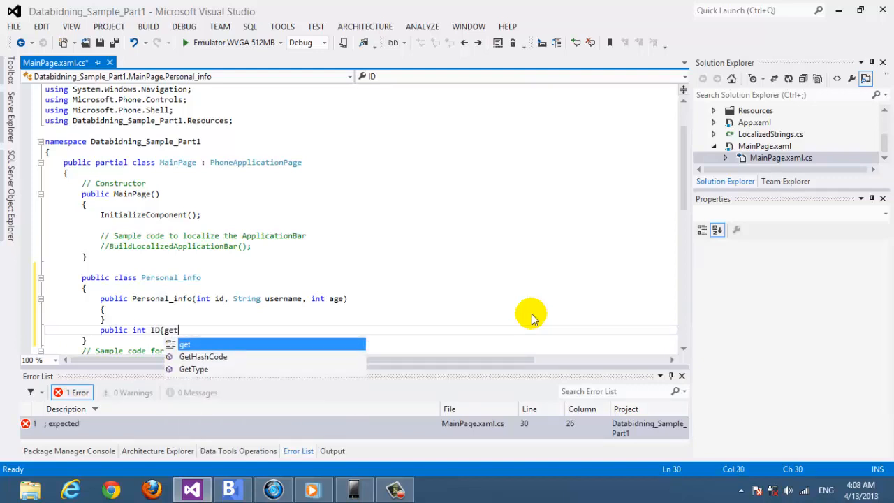
pyautogui.write('; set')
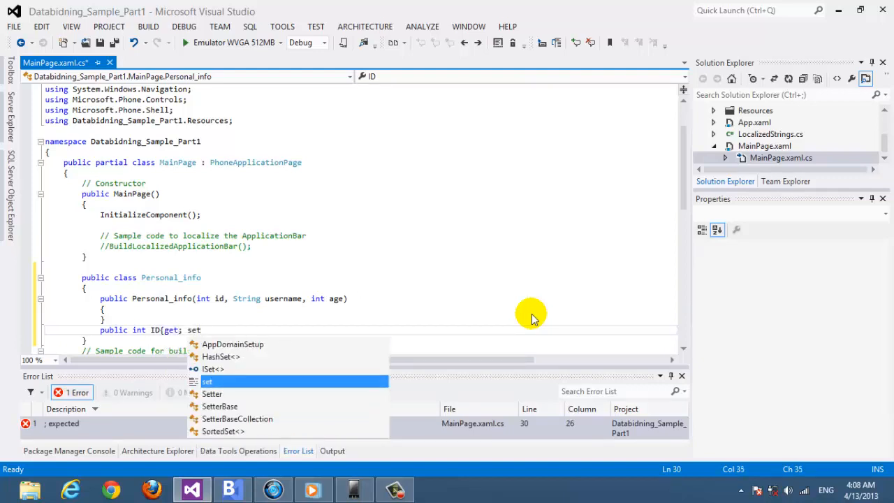
pyautogui.write(';')
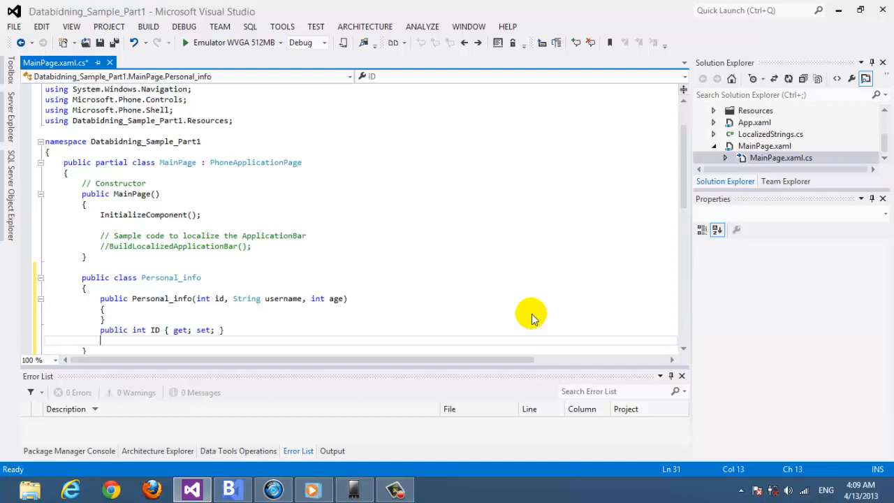
# Add 'public String Username { get; set; }' and 'public int Age { get; set; }' properties.
pyautogui.write('public')
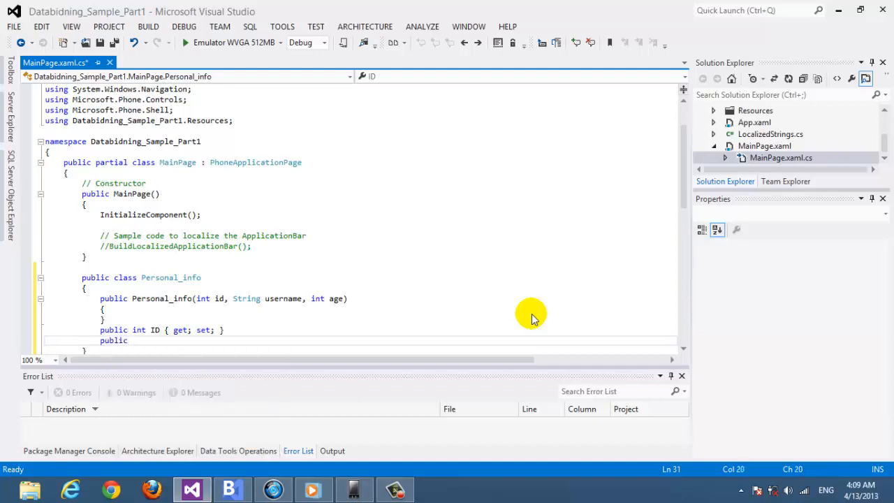
pyautogui.write('String')
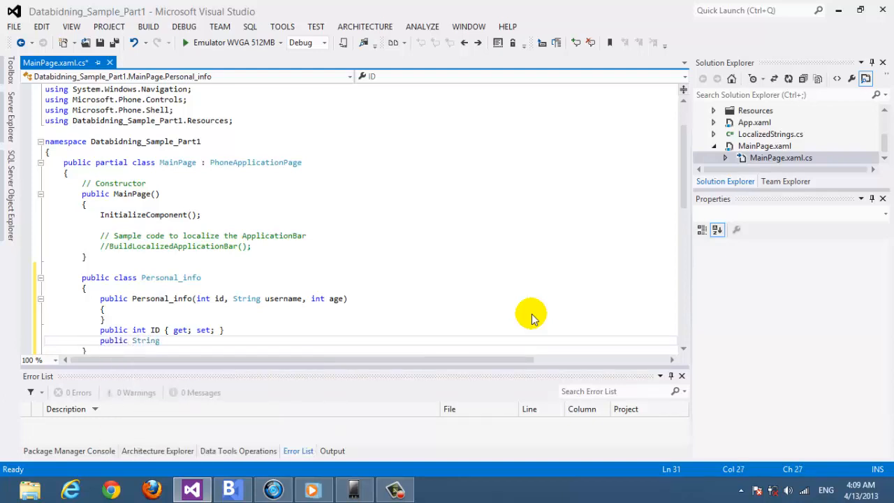
pyautogui.write('User')
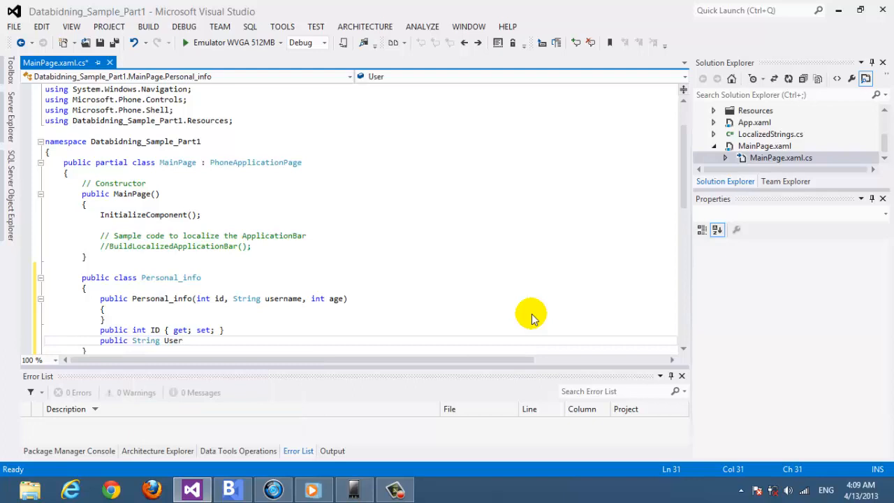
pyautogui.write('Username')
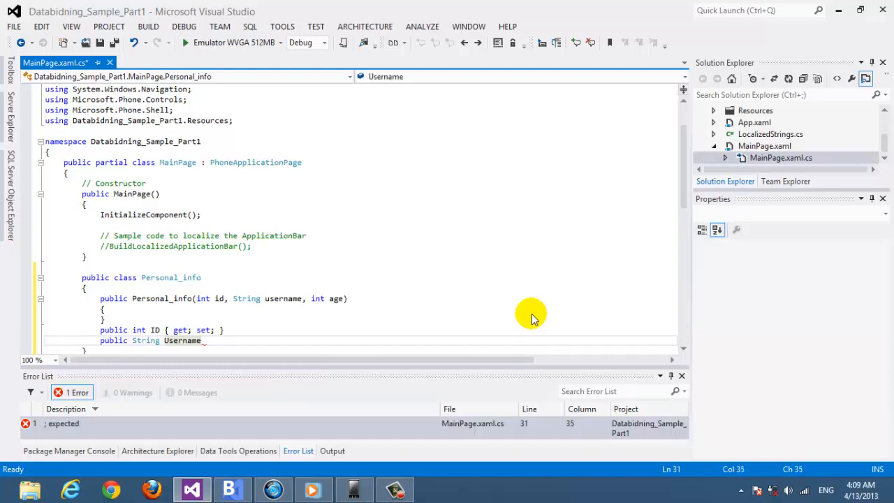
pyautogui.write(')')
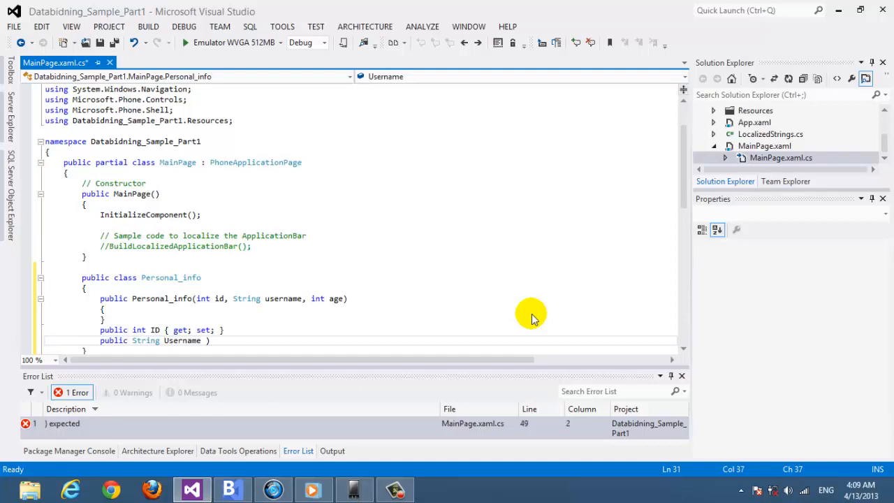
pyautogui.write('{get;')
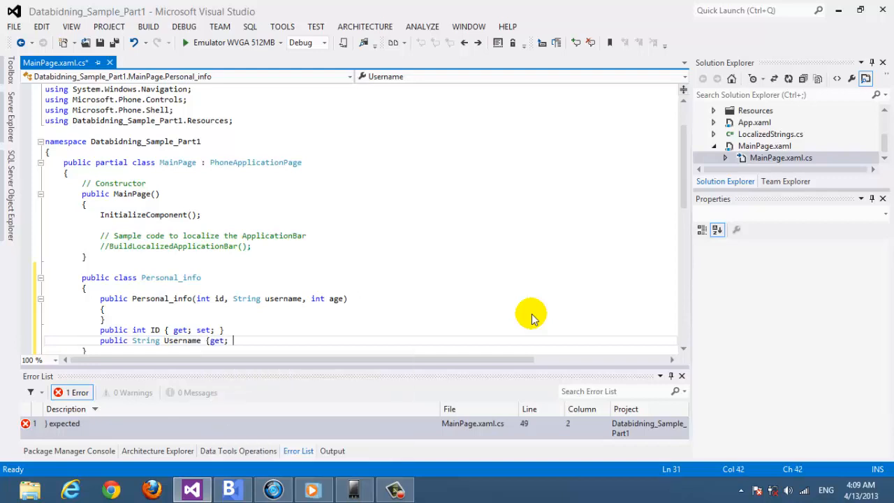
pyautogui.write('set; }')
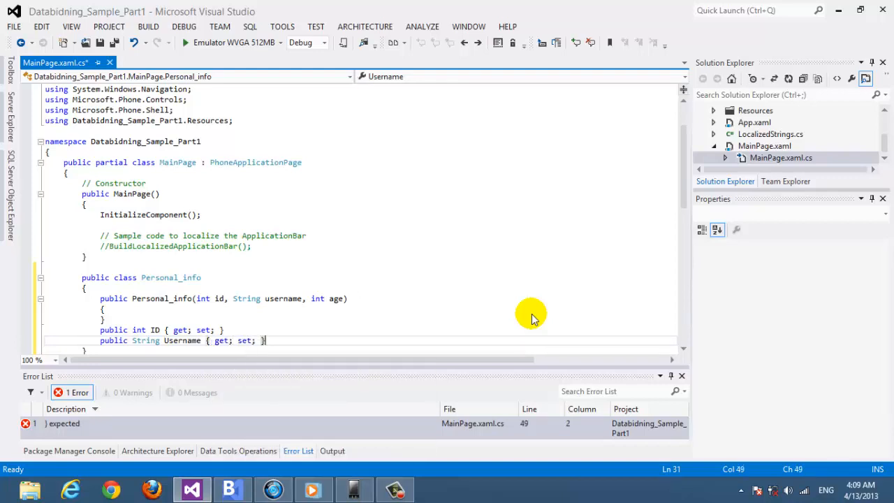
pyautogui.write('int')
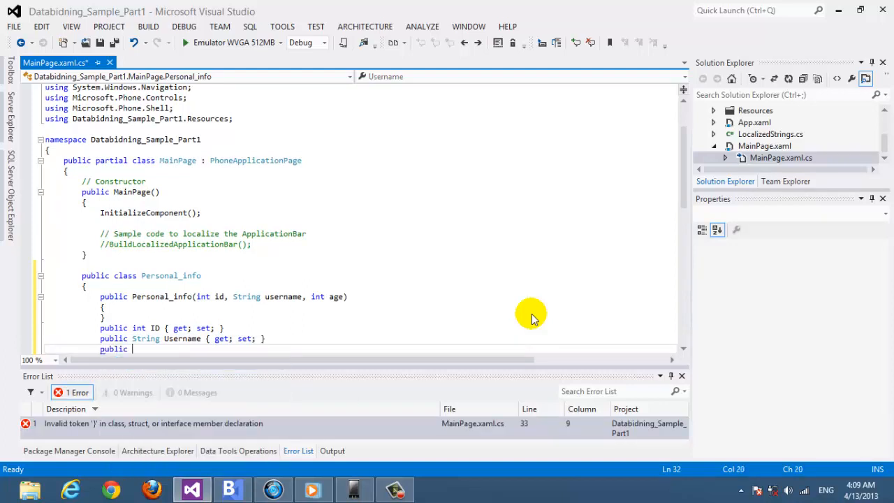
pyautogui.write('int')
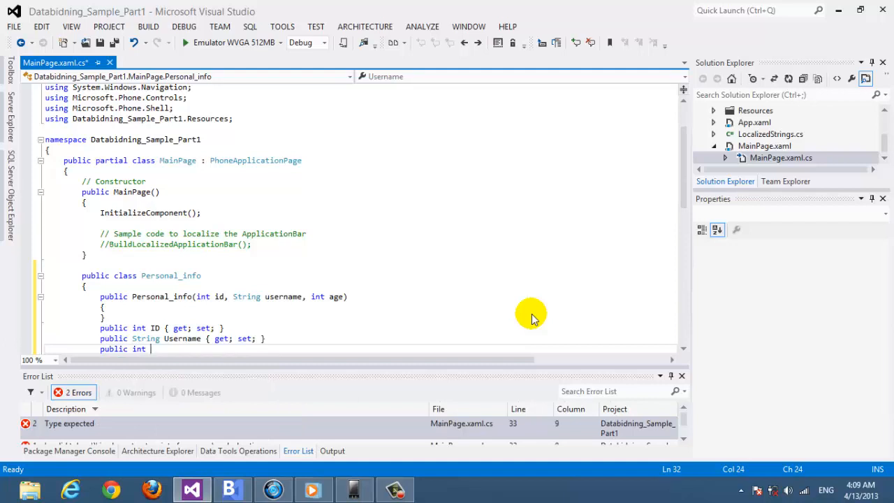
pyautogui.write('Age {')
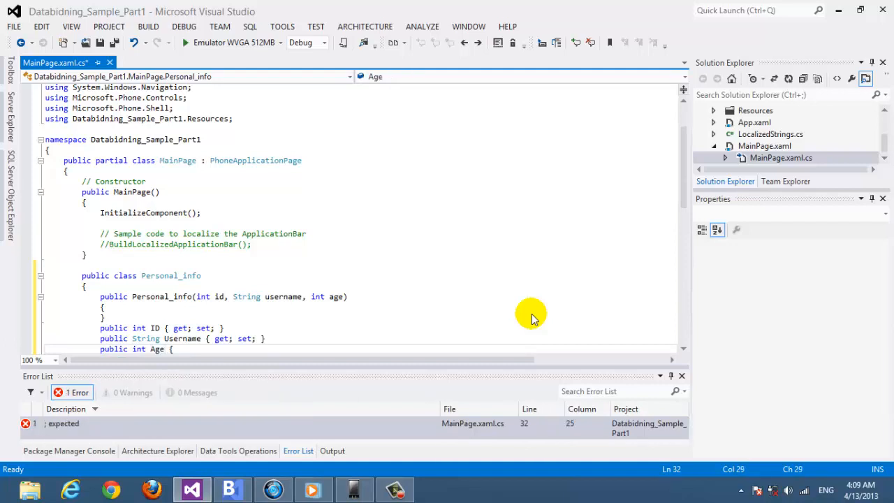
pyautogui.write('{get; set;')
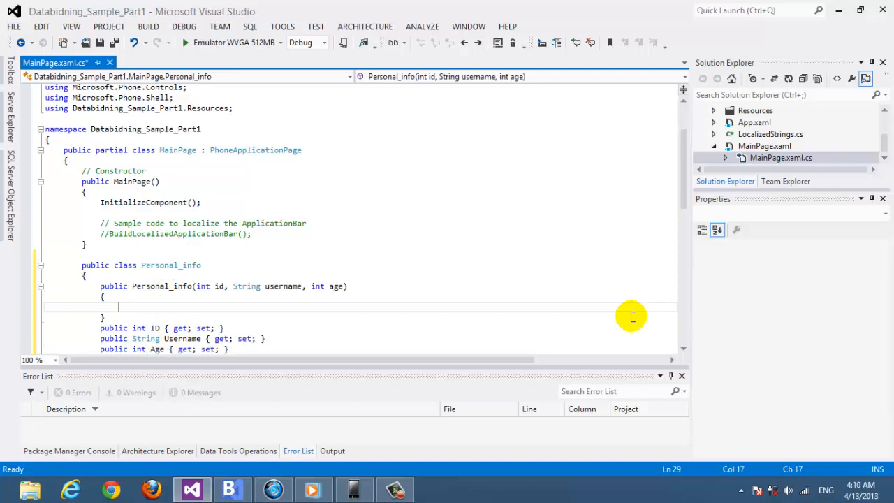
# Assign ID = id, Username = username and Age = age in the constructor body.
pyautogui.write('ID =')
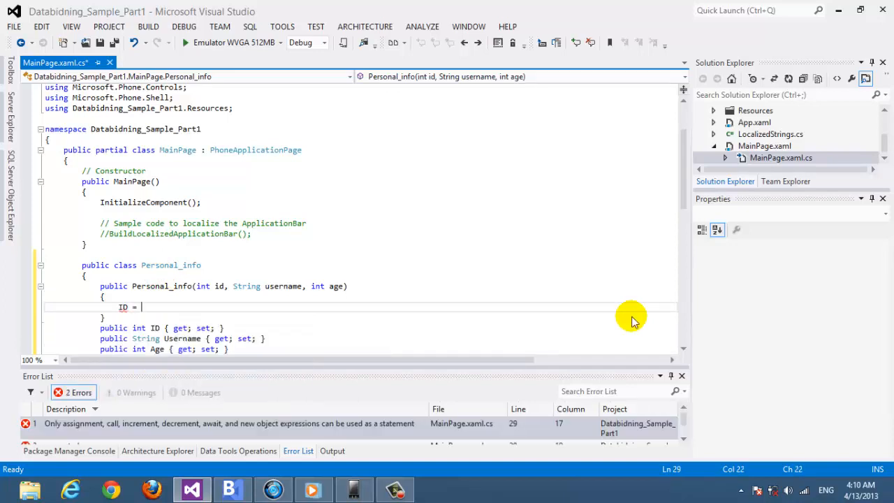
pyautogui.write('id;')
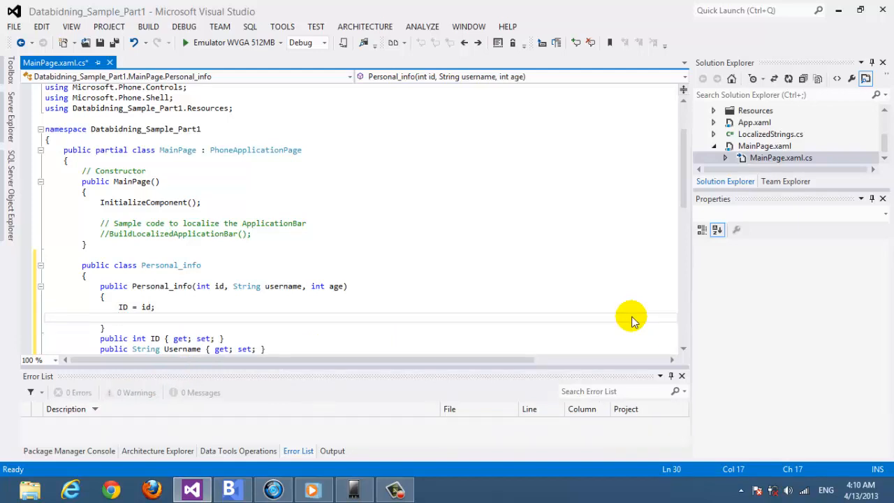
pyautogui.write('Us')
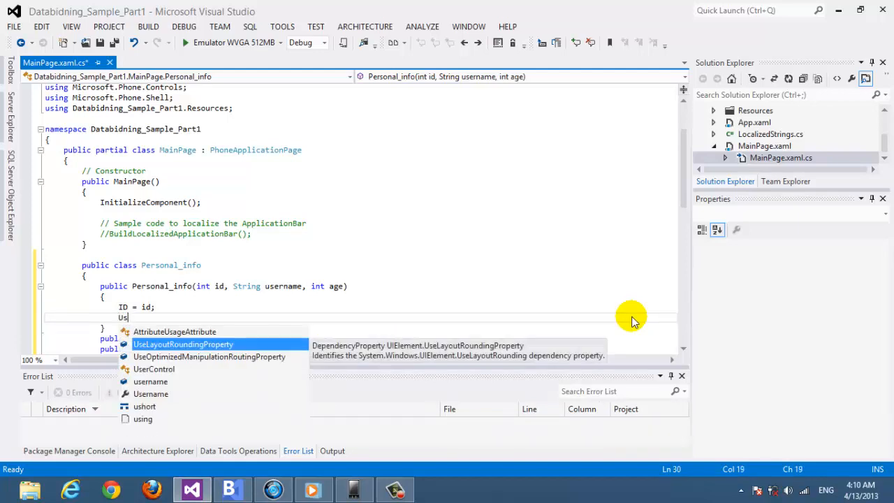
pyautogui.write('ername')
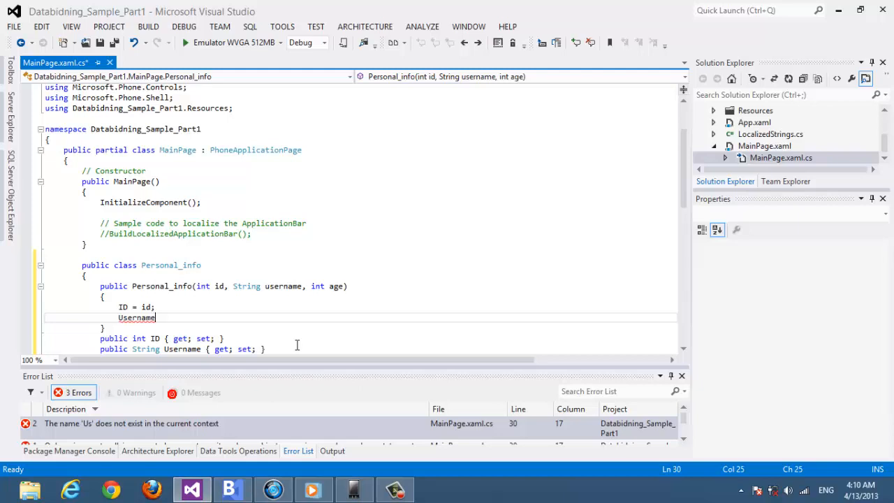
pyautogui.write('= username;')
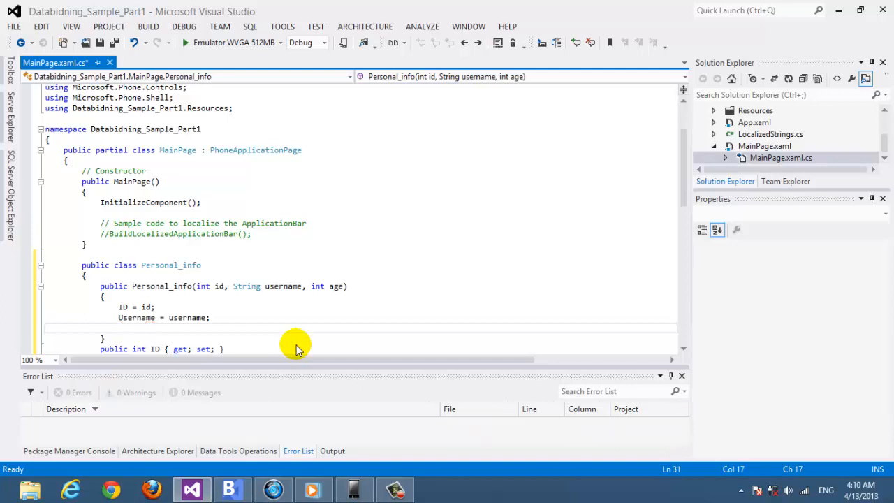
pyautogui.write('Age = age;')
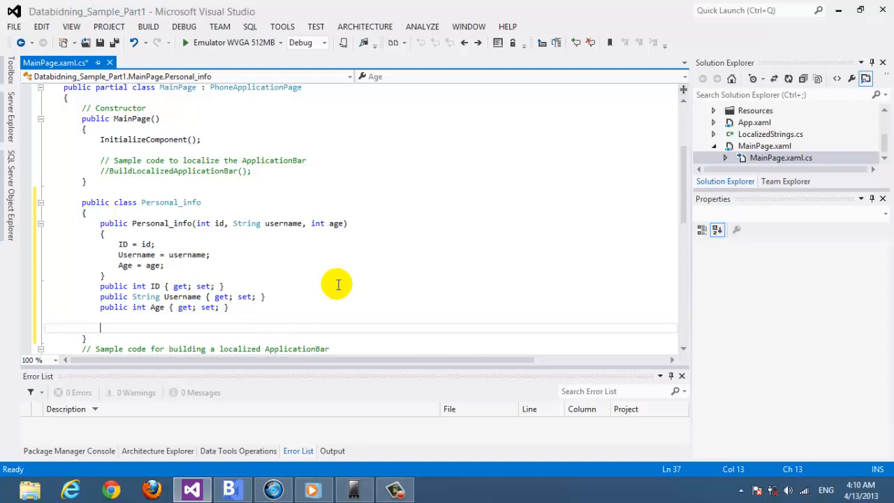
# Declare a public override string ToString() method in Personal_info.
pyautogui.scroll(-3)
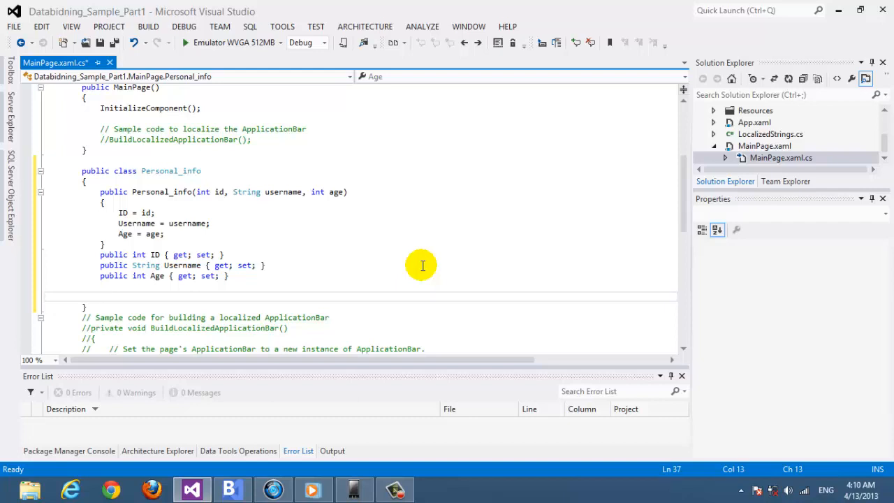
pyautogui.write('s')
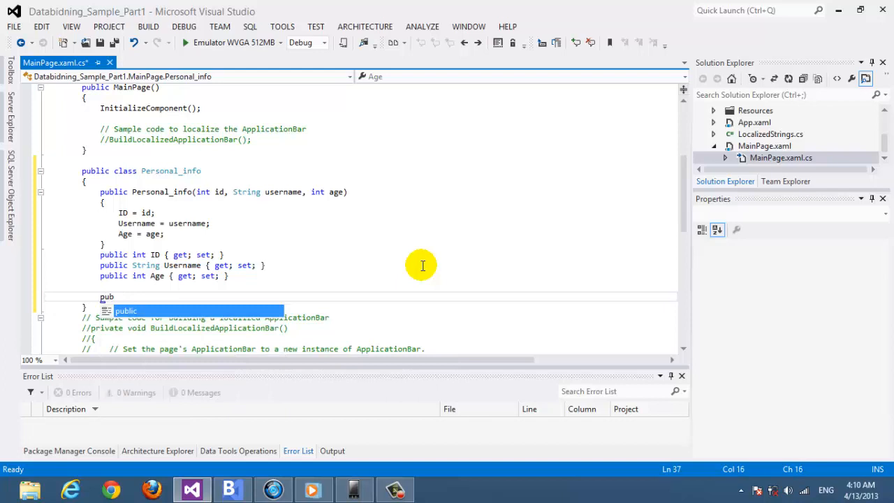
pyautogui.write('stri')
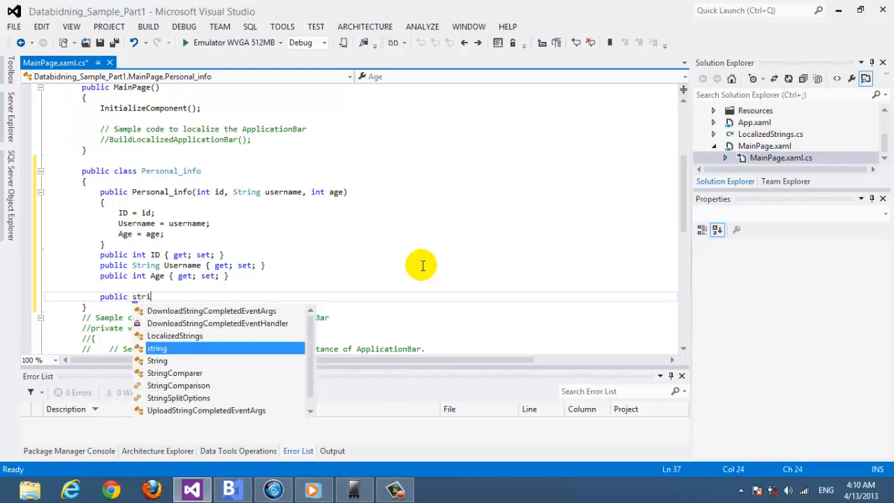
pyautogui.write('ngo')
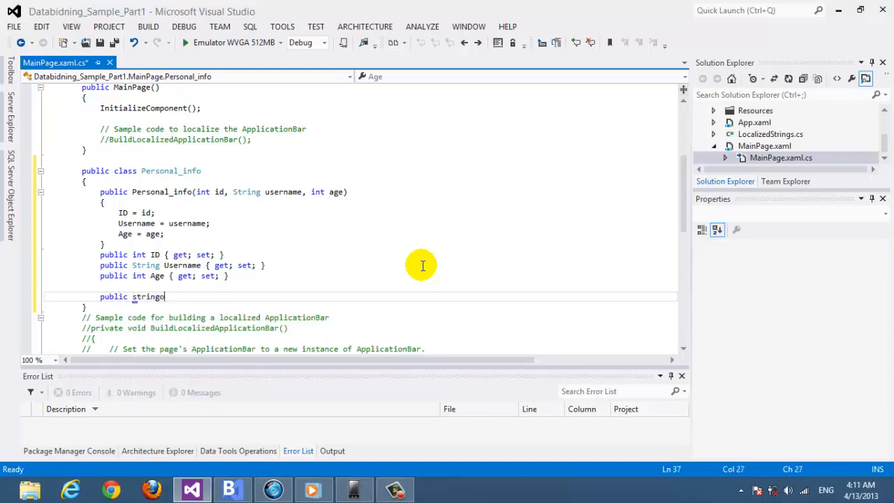
pyautogui.write('override')
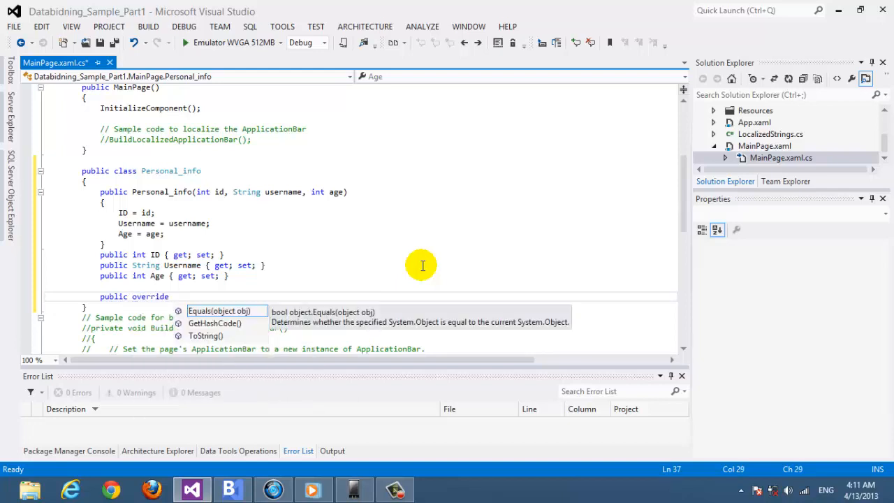
pyautogui.write('Str')
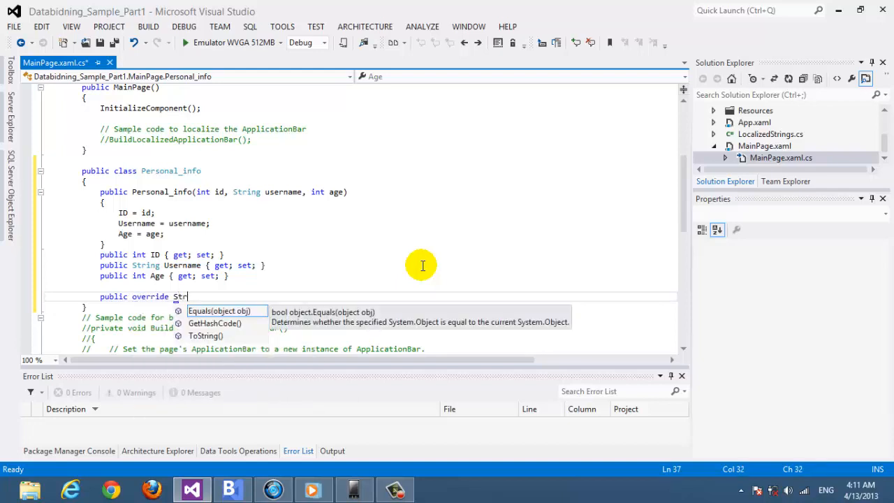
pyautogui.write('ing To')
pyautogui.write('return')
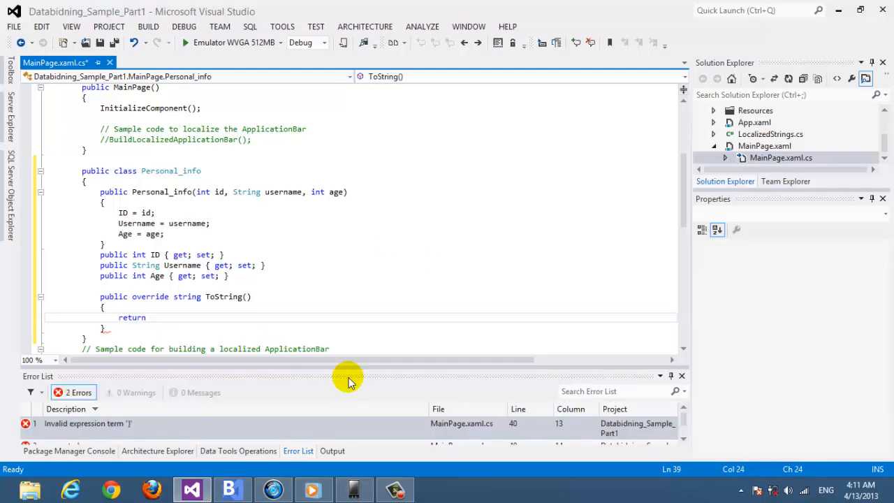
# Return a string listing 'ID:', 'Name' and 'Age' on separate lines from ToString.
pyautogui.write('"')
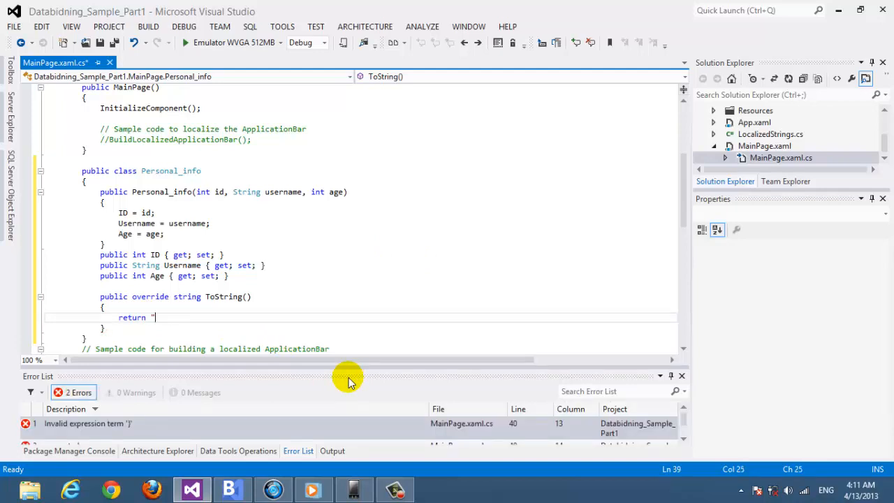
pyautogui.write('ID: " + ID +')
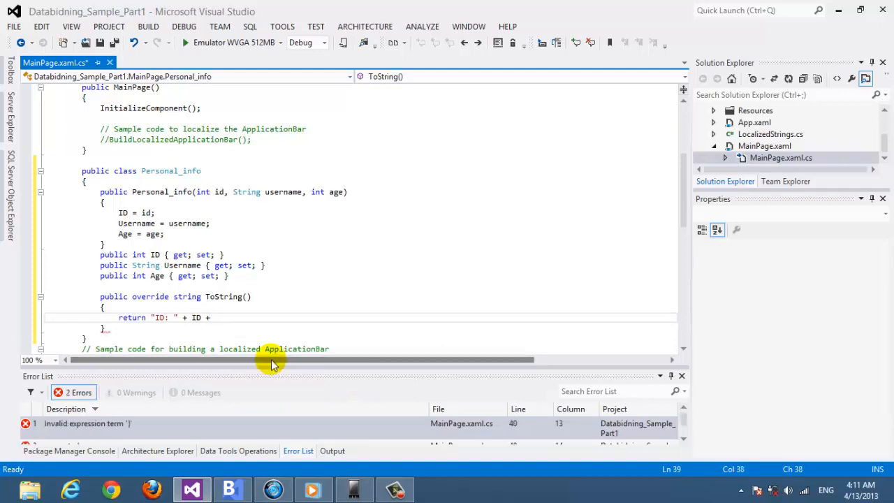
pyautogui.write('"')
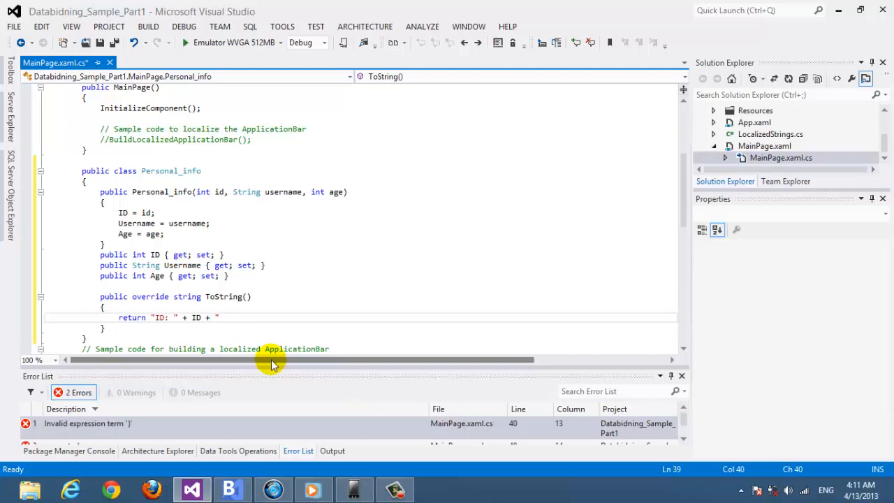
pyautogui.write('N')
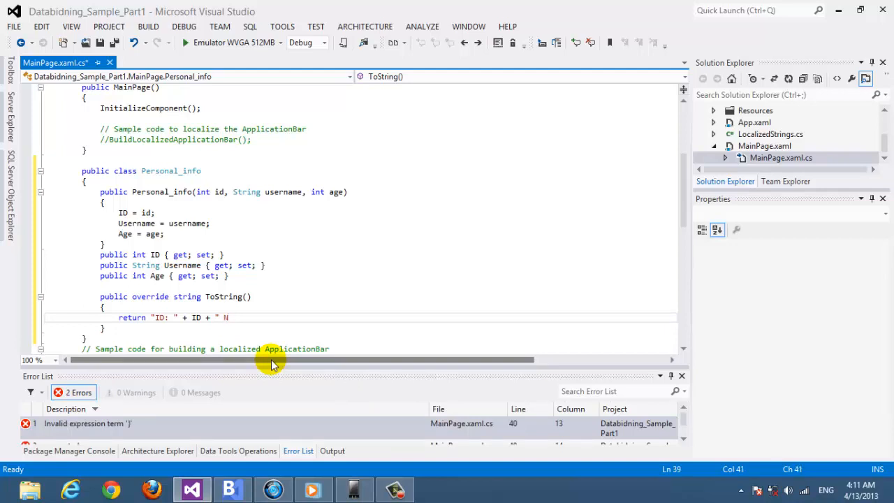
pyautogui.write('Name:')
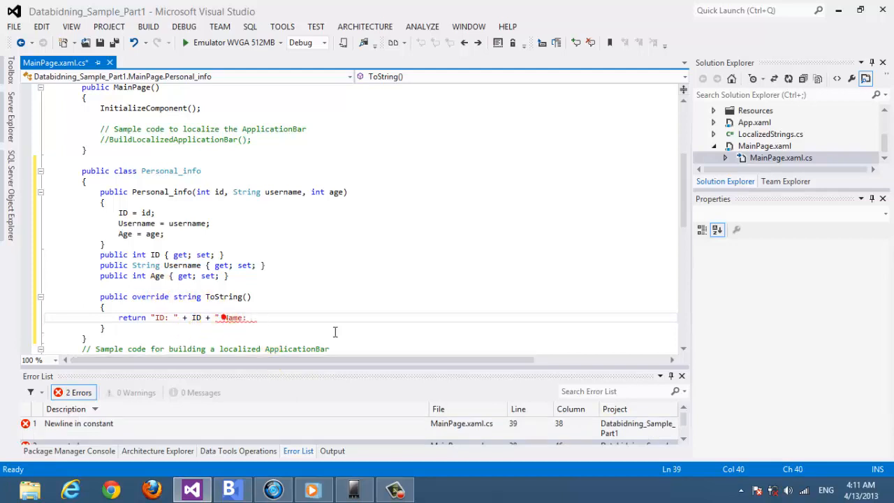
pyautogui.write('\\n')
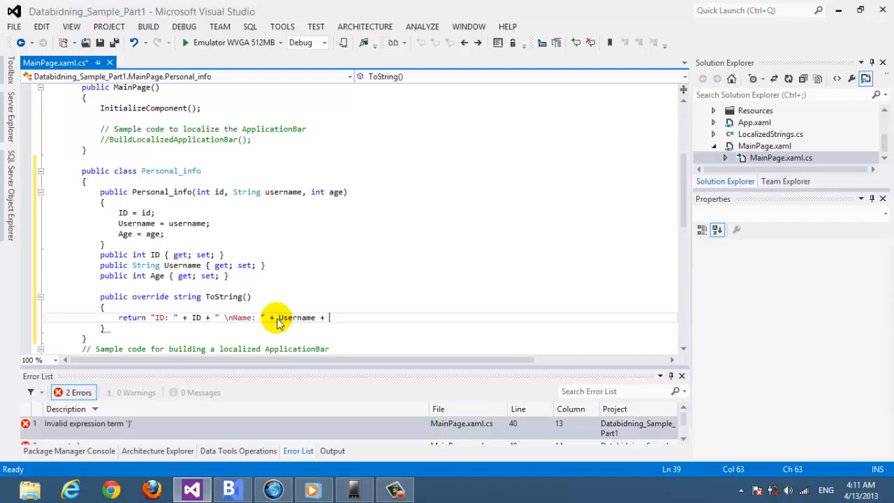
pyautogui.write('A')
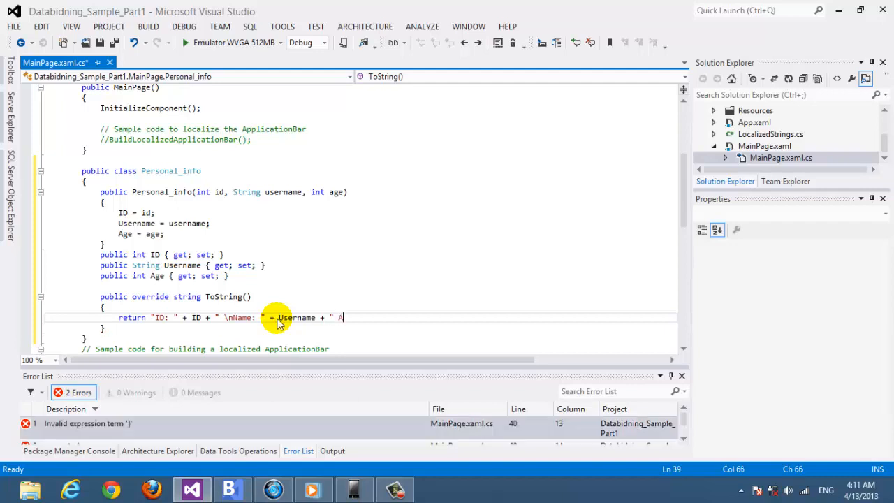
pyautogui.press('Backspace')
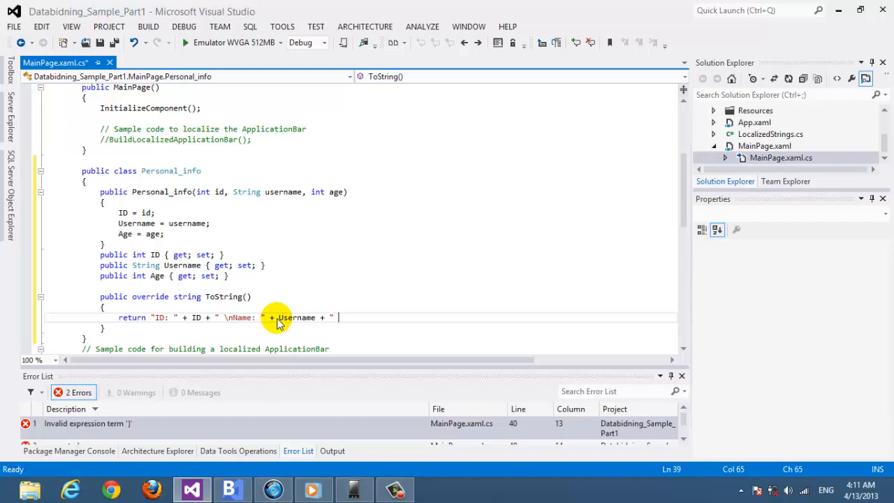
pyautogui.write('\\nAge')
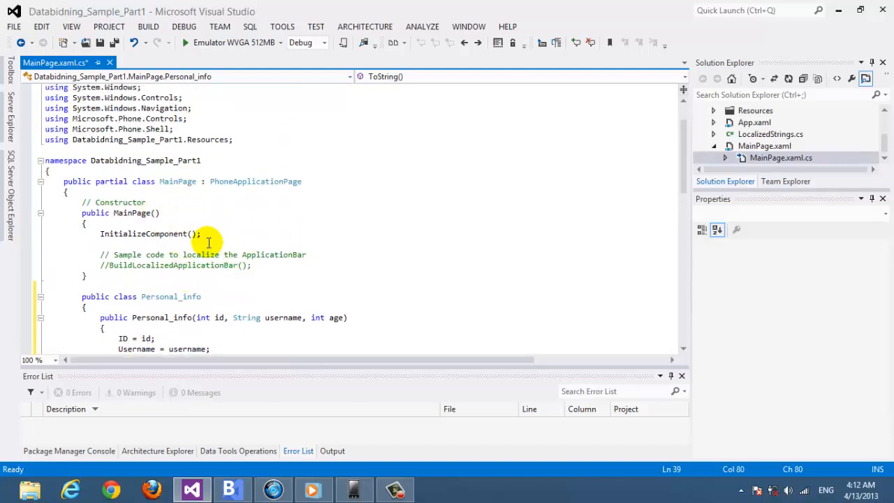
# Select the TextBox in the MainPage designer and name it textbox1 in Properties.
pyautogui.click(293, 243)
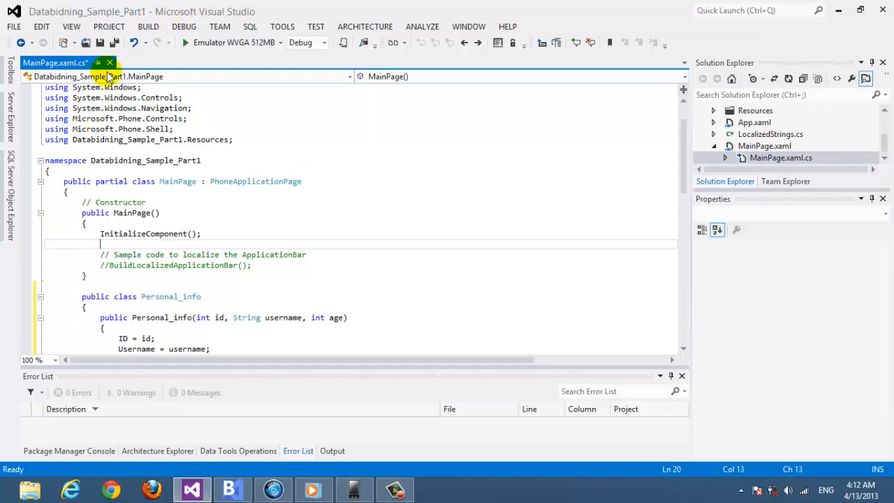
pyautogui.press('ctrl+s')
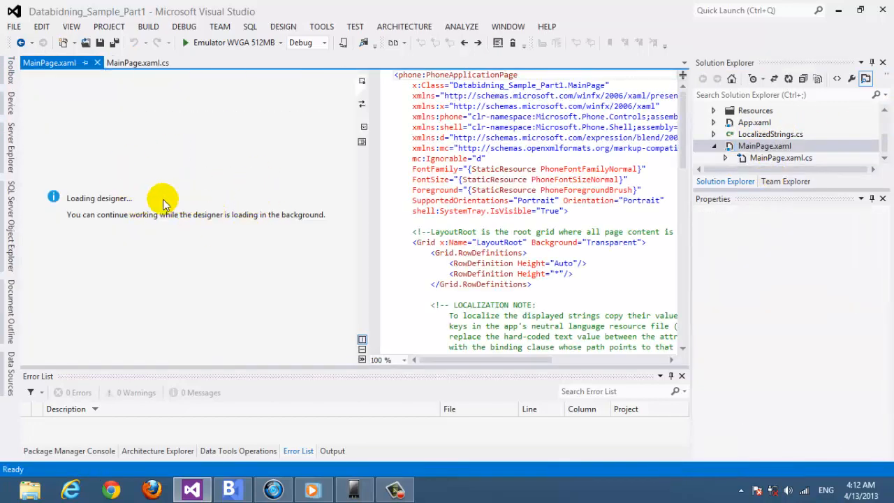
pyautogui.moveTo(259, 184)
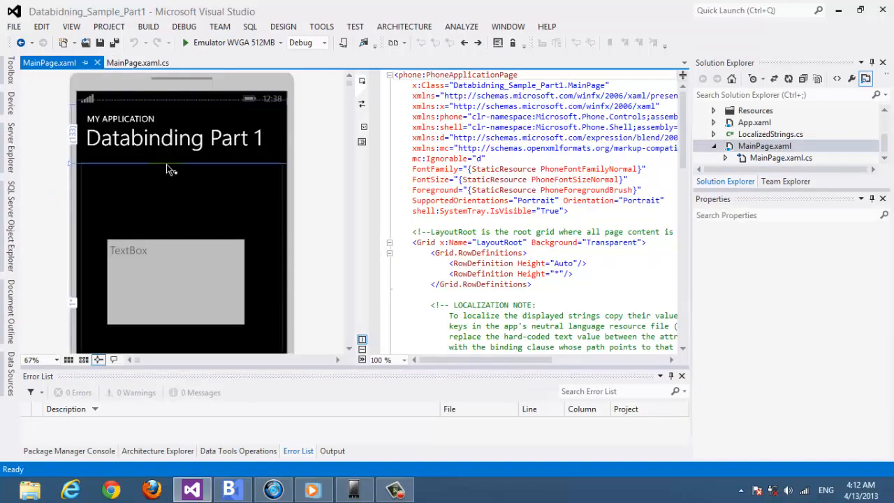
pyautogui.click(174, 282)
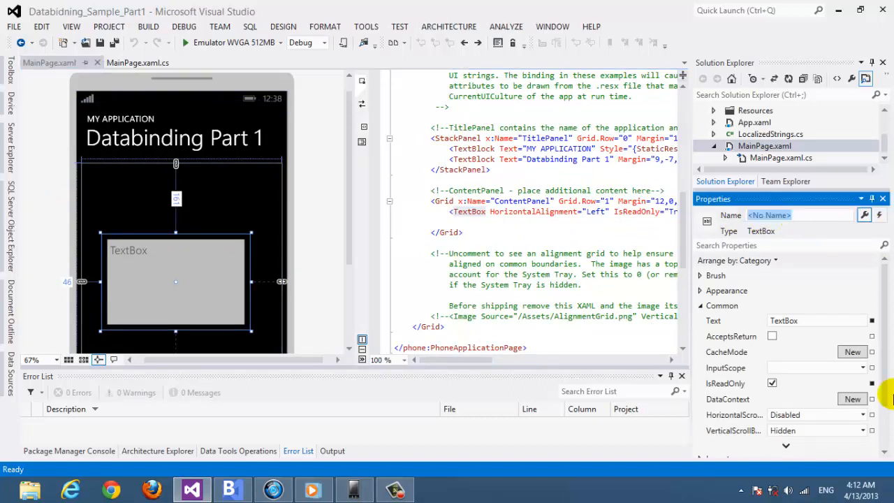
pyautogui.write('text')
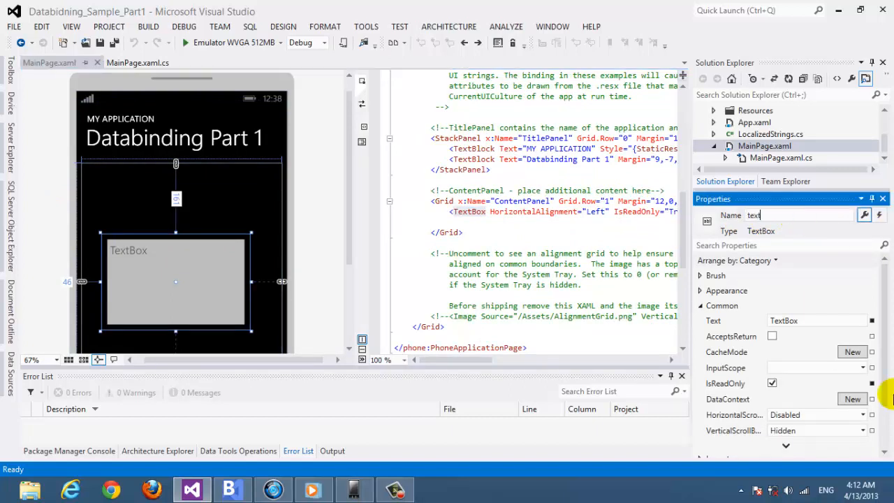
pyautogui.write('textbox1')
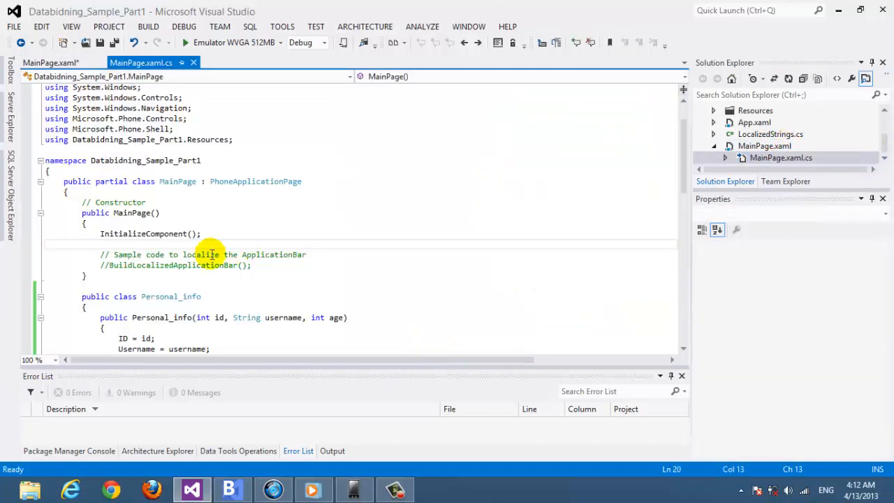
# Write textbox1.DataContext = new Personal_info() after InitializeComponent in the constructor.
pyautogui.write('textbox1')
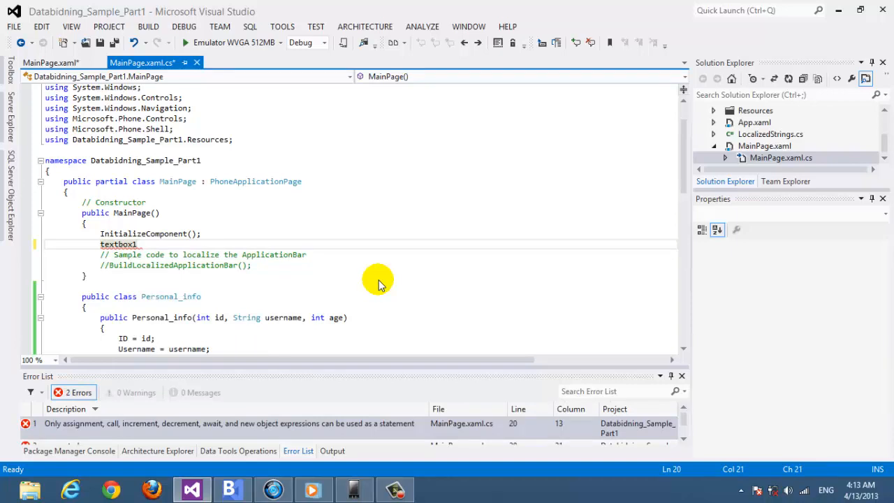
pyautogui.write('.data')
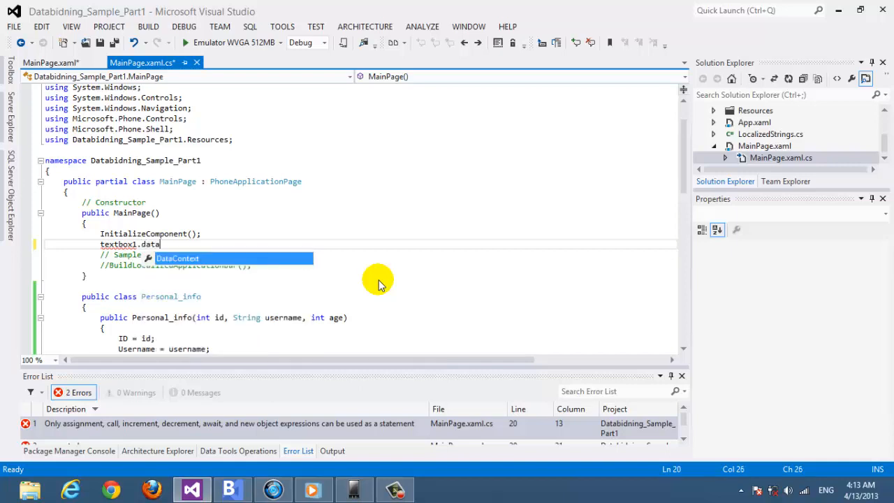
pyautogui.write('DataContext =')
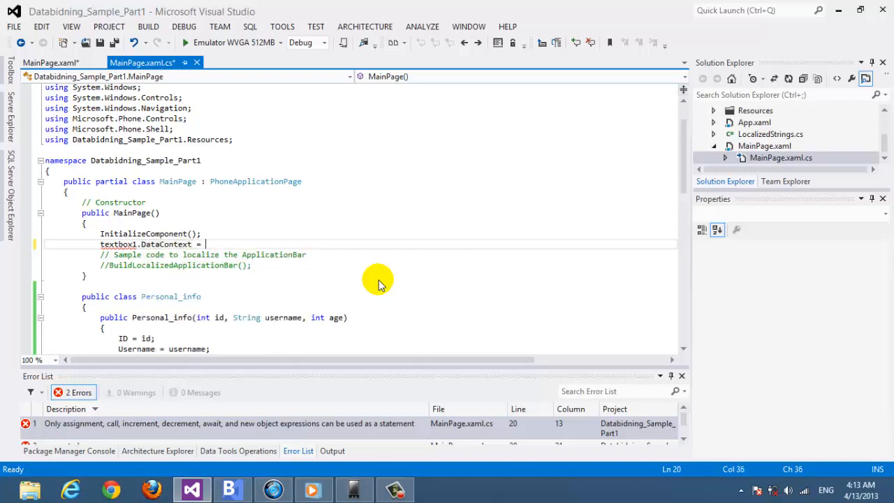
pyautogui.write('new')
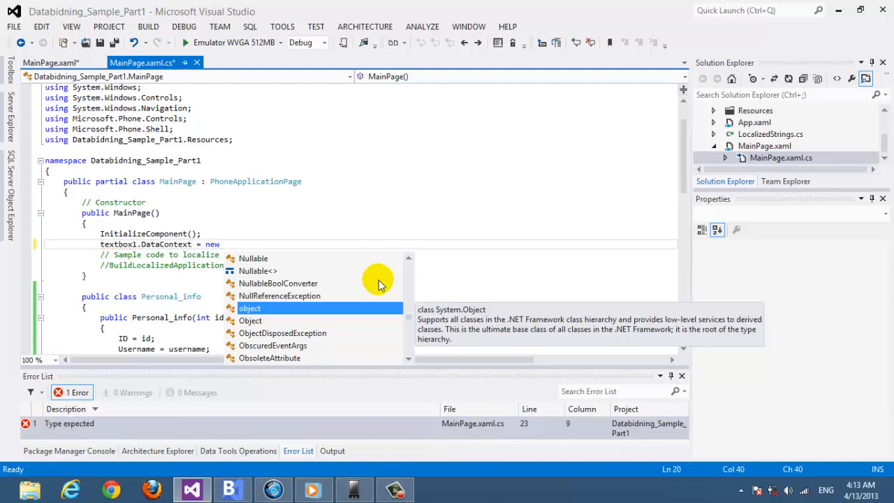
pyautogui.write('Personal_info')
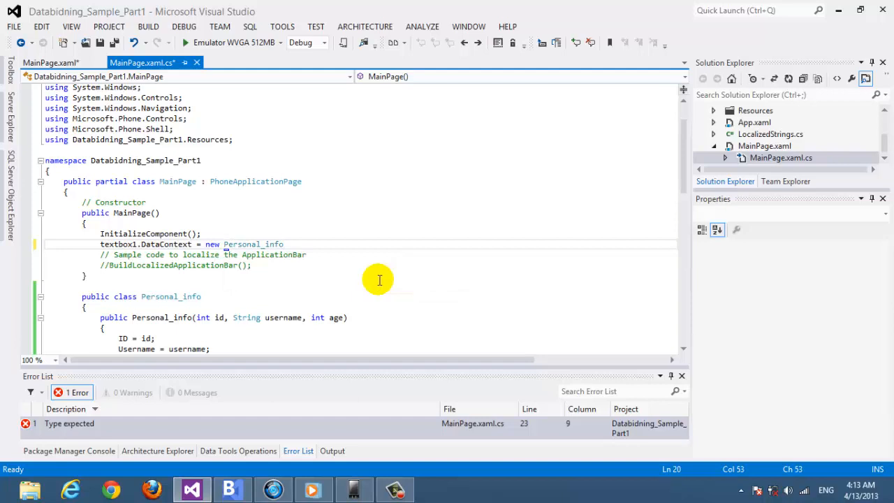
pyautogui.write('();')
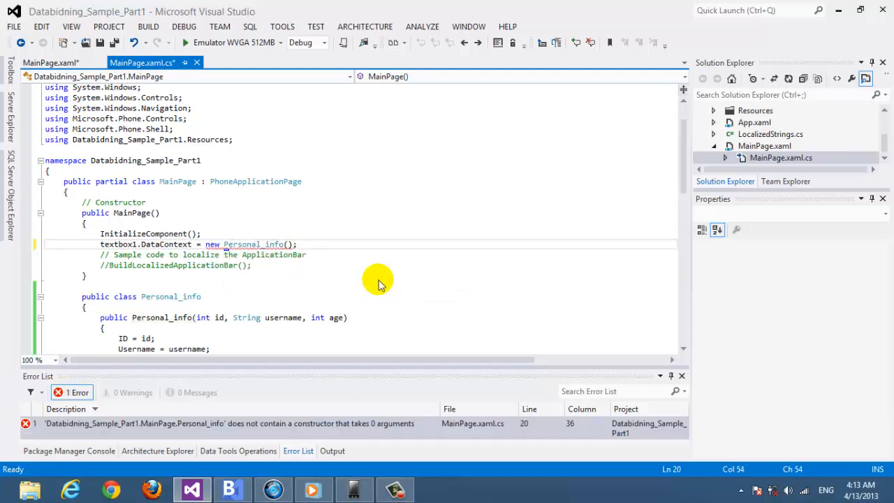
# Fill the Personal_info arguments with ID 715422, name "David" and age 25.
pyautogui.click(286, 243)
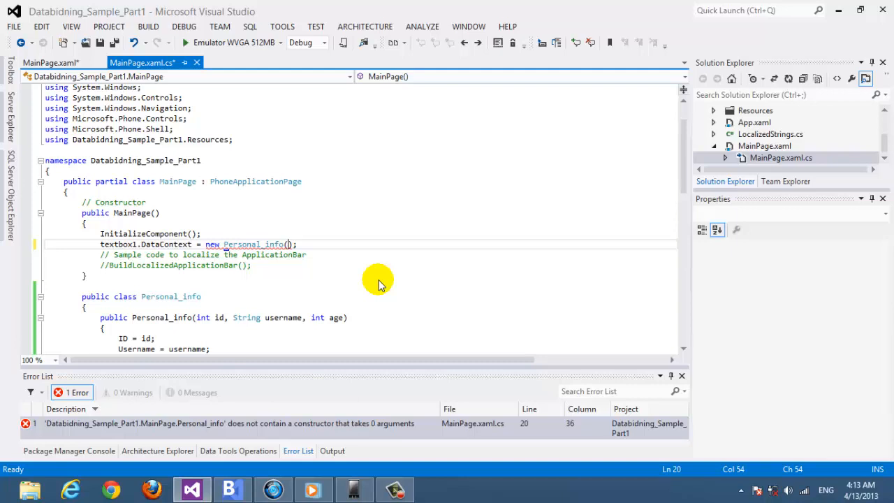
pyautogui.write('"')
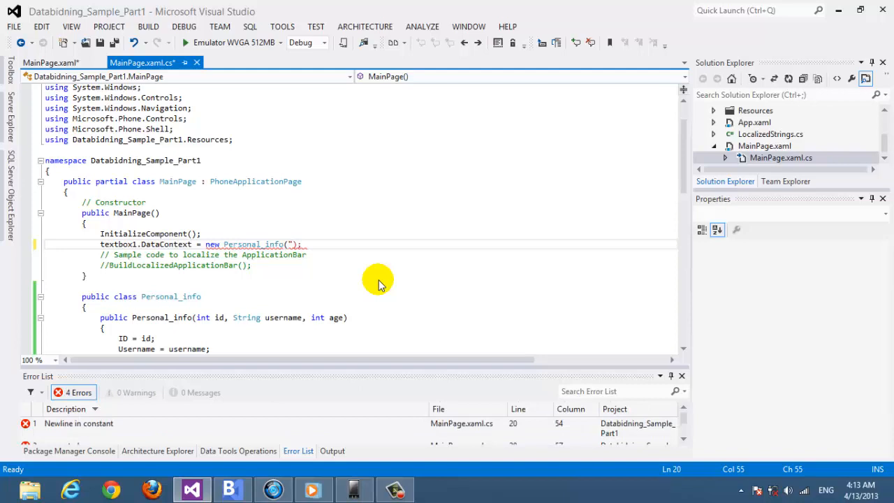
pyautogui.write('David')
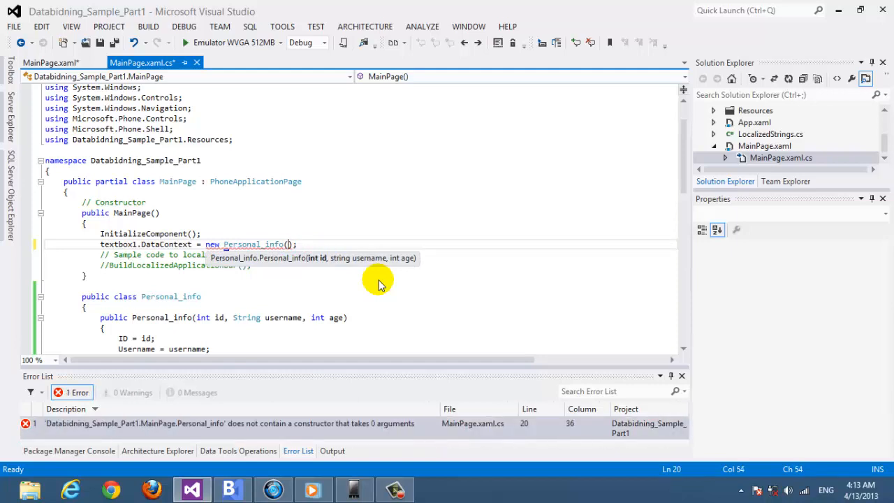
pyautogui.write('7154228')
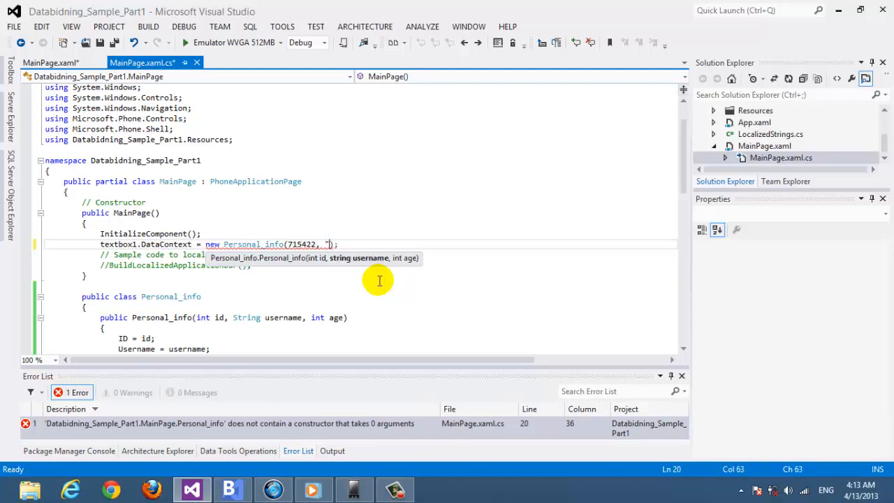
pyautogui.write('David",')
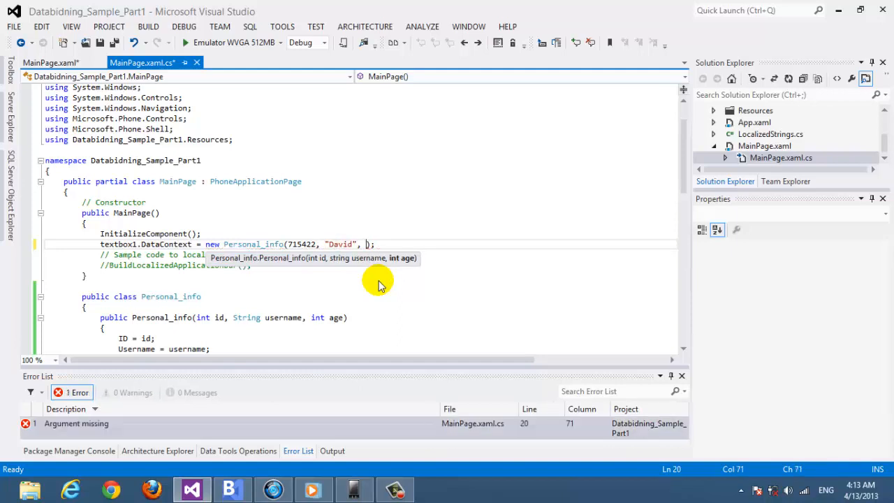
pyautogui.write('25')
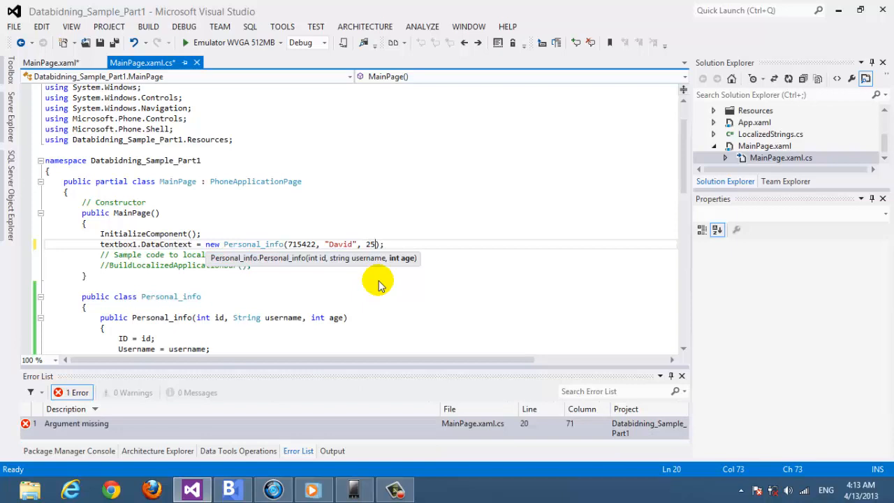
pyautogui.scroll(-3)
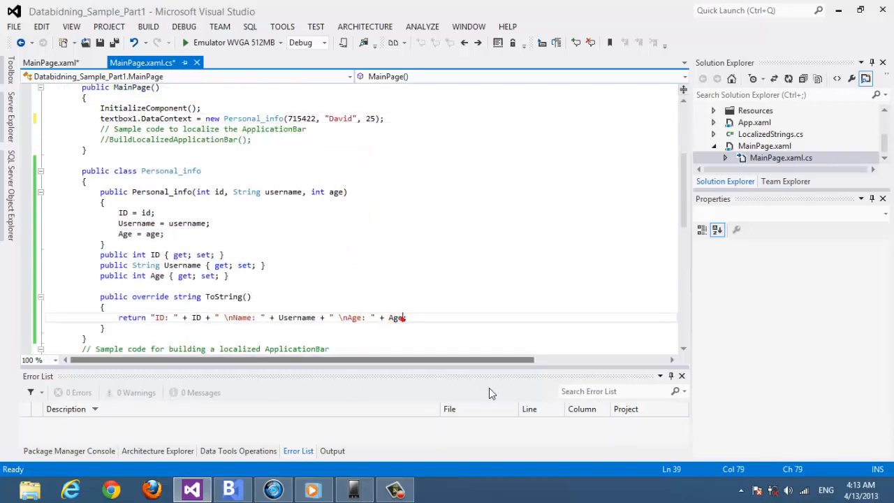
pyautogui.click(400, 317)
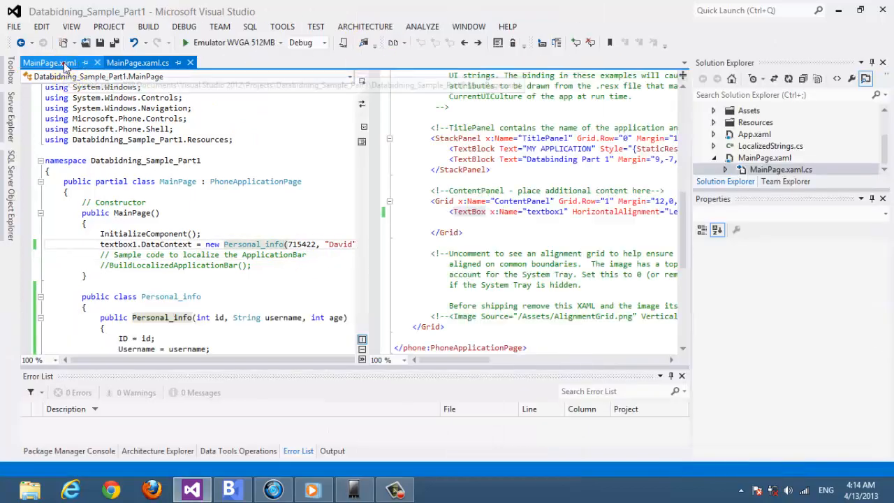
# Set the TextBox's Text attribute to {Binding} in MainPage.xaml.
pyautogui.click(49, 63)
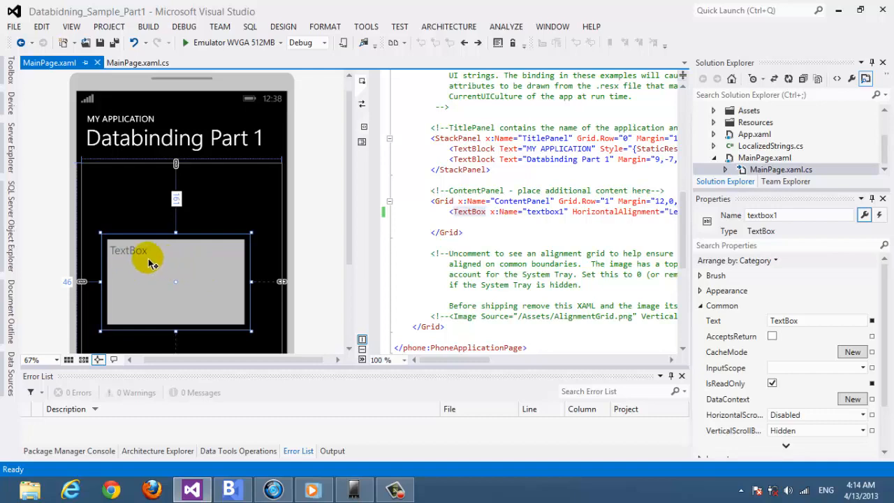
pyautogui.moveTo(695, 117)
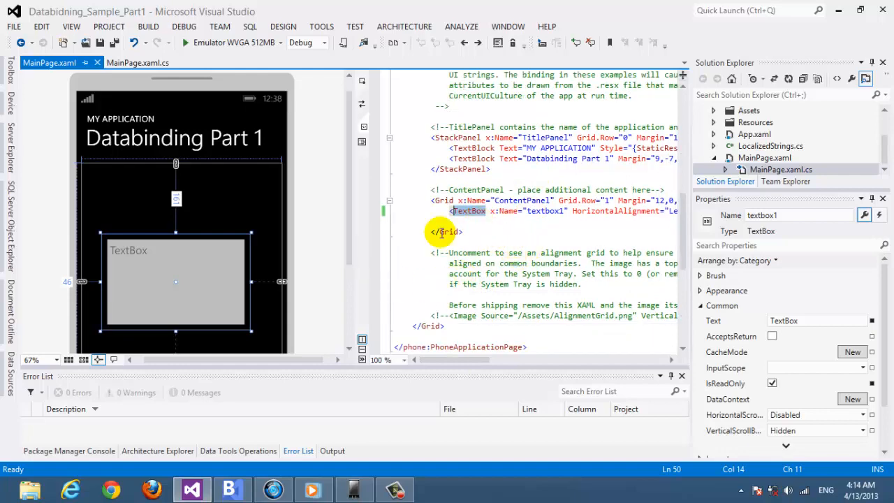
pyautogui.hscroll(3)
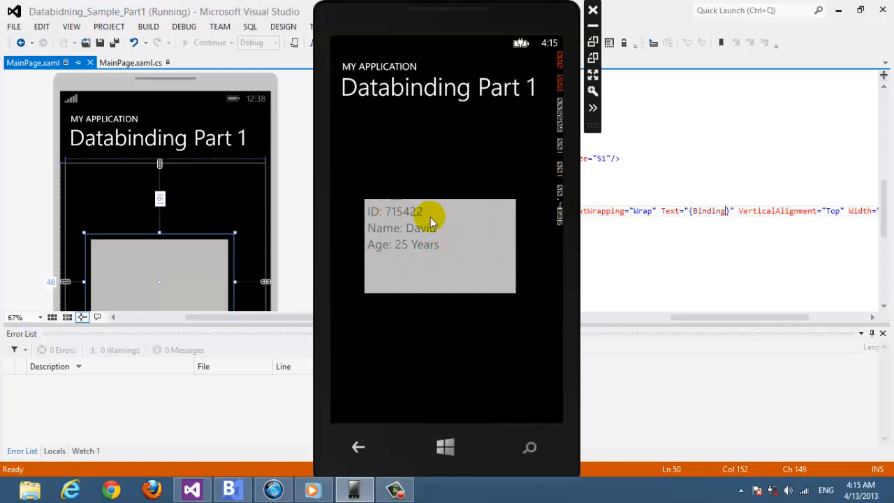
pyautogui.moveTo(606, 235)
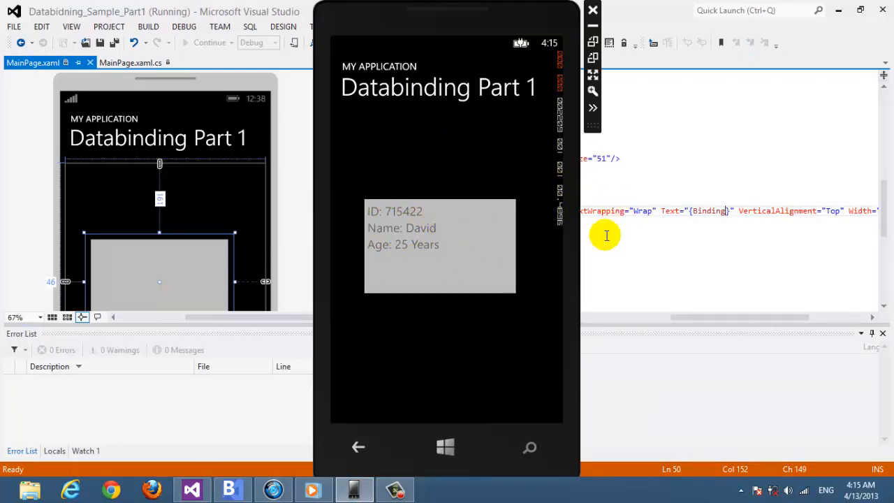
pyautogui.moveTo(574, 243)
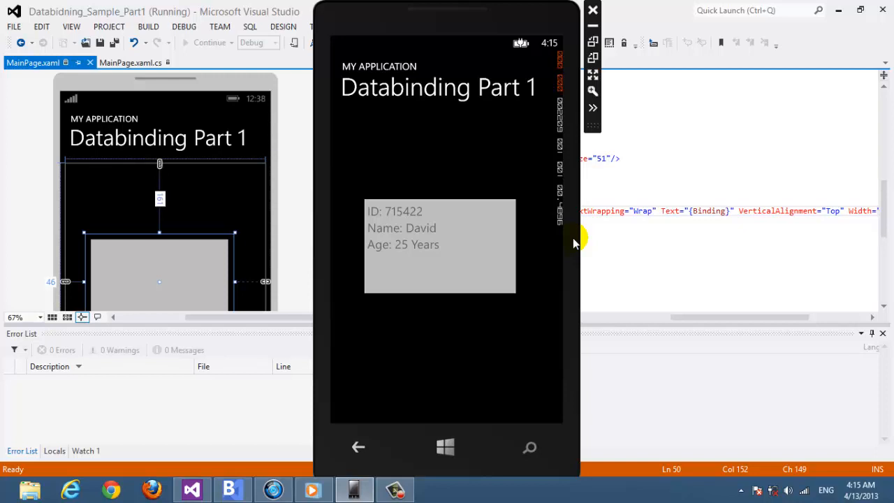
pyautogui.moveTo(469, 235)
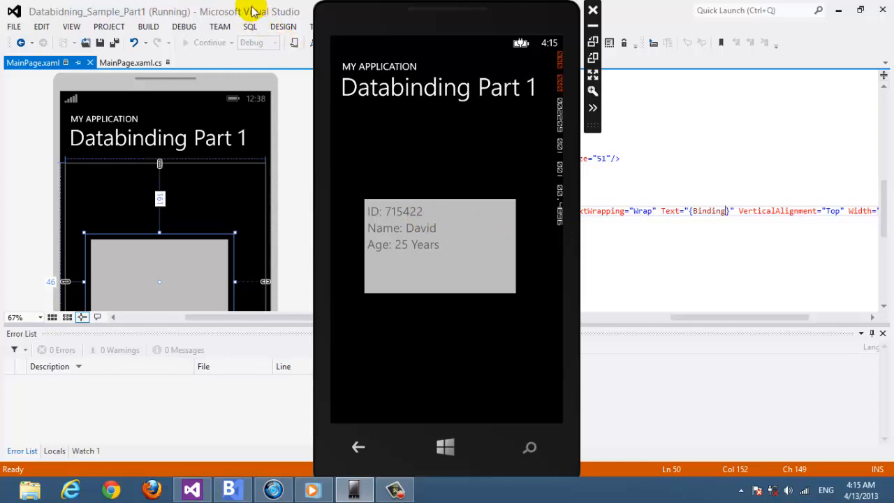
# Return to Visual Studio from the emulator showing ID 715422, David, 25 Years.
pyautogui.click(356, 42)
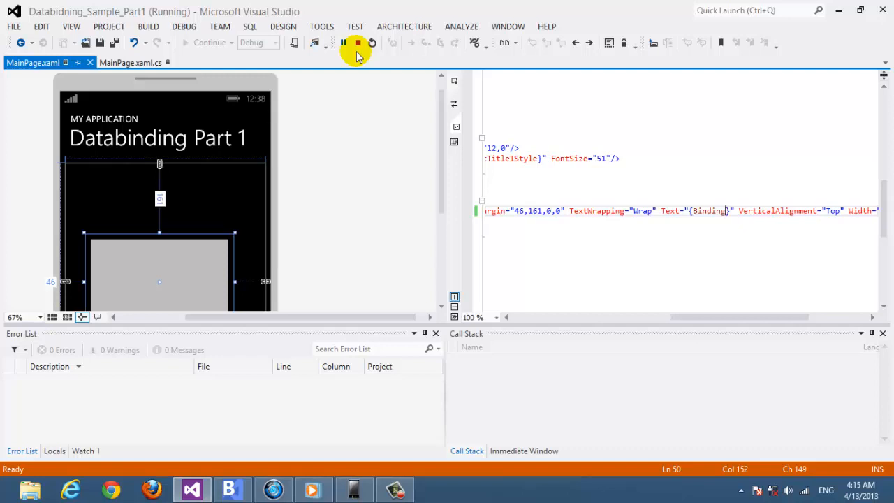
pyautogui.moveTo(358, 42)
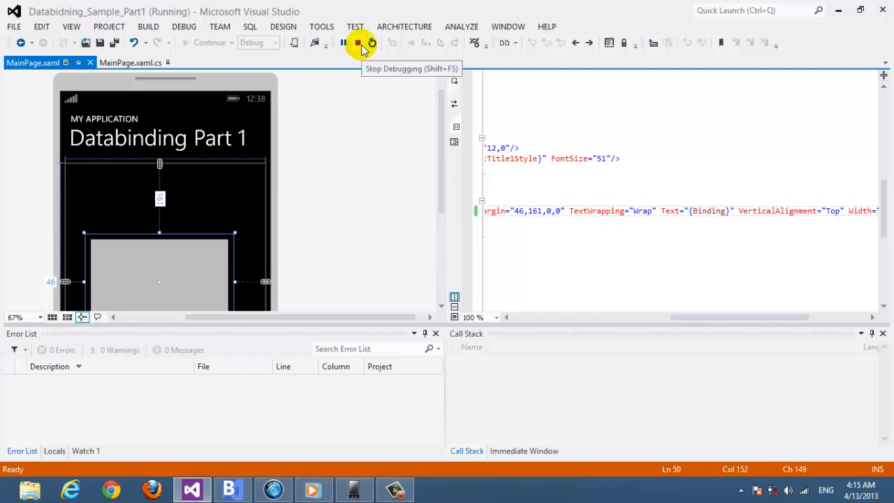